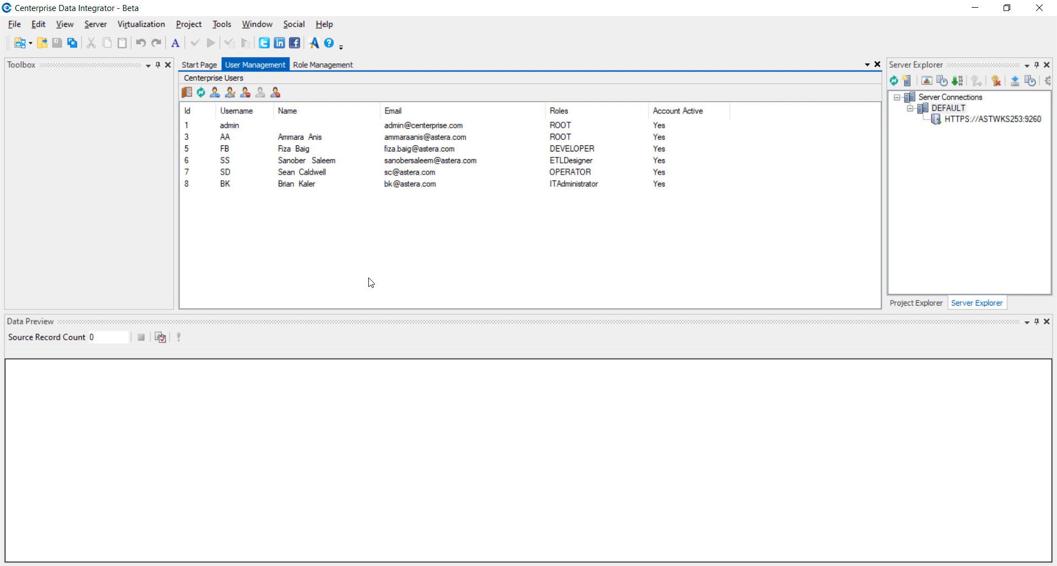
pyautogui.moveTo(352, 168)
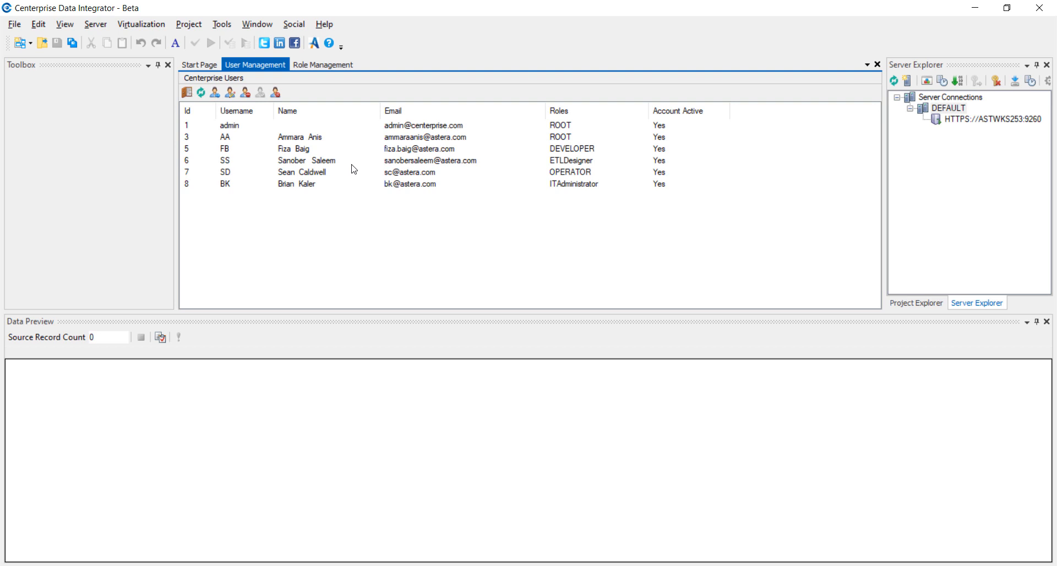
# Log in to the DEFAULT server as admin and bring up the server's actions menu
pyautogui.click(432, 161)
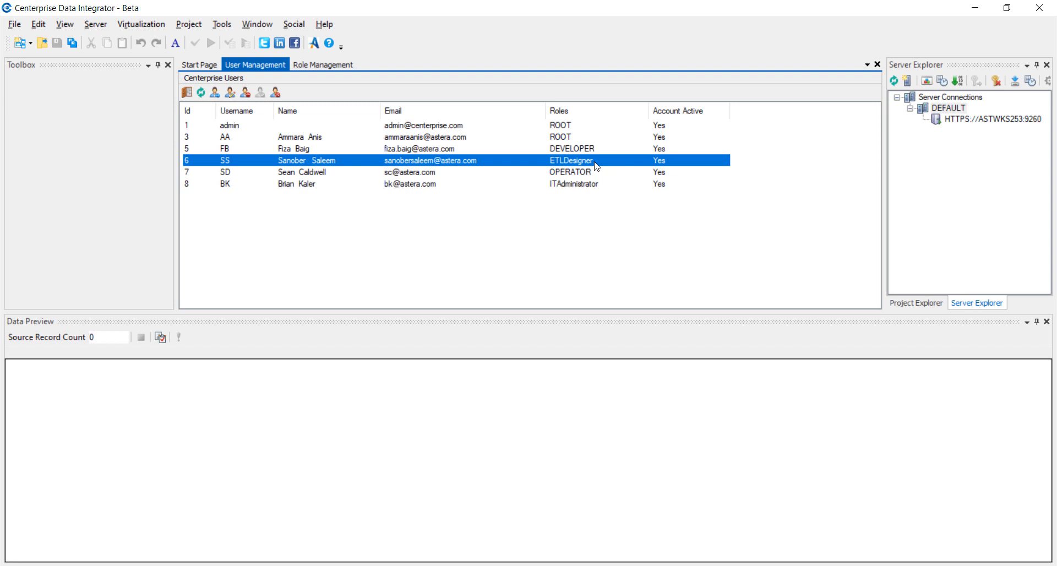
pyautogui.moveTo(596, 149)
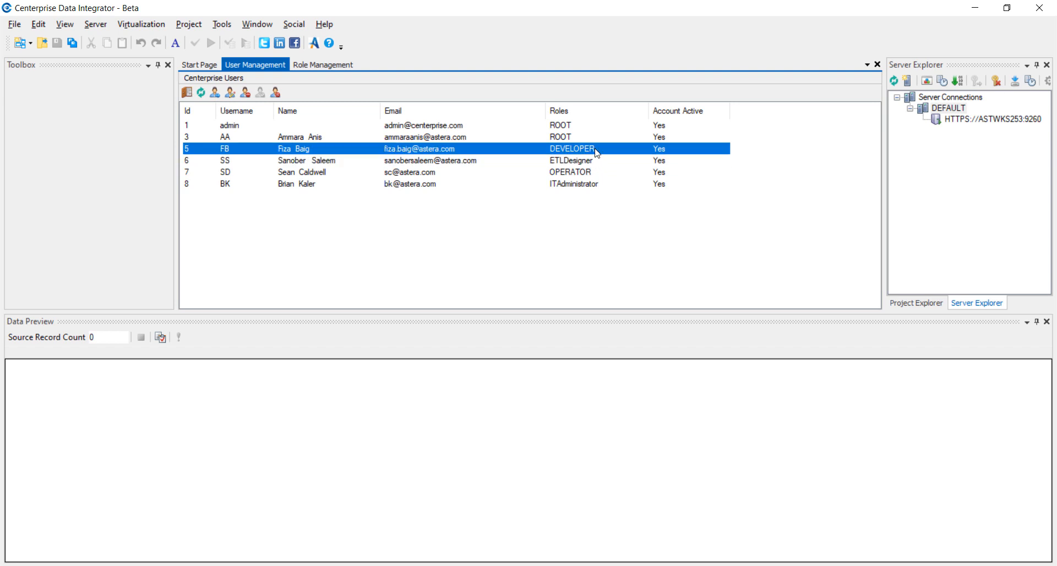
pyautogui.moveTo(597, 188)
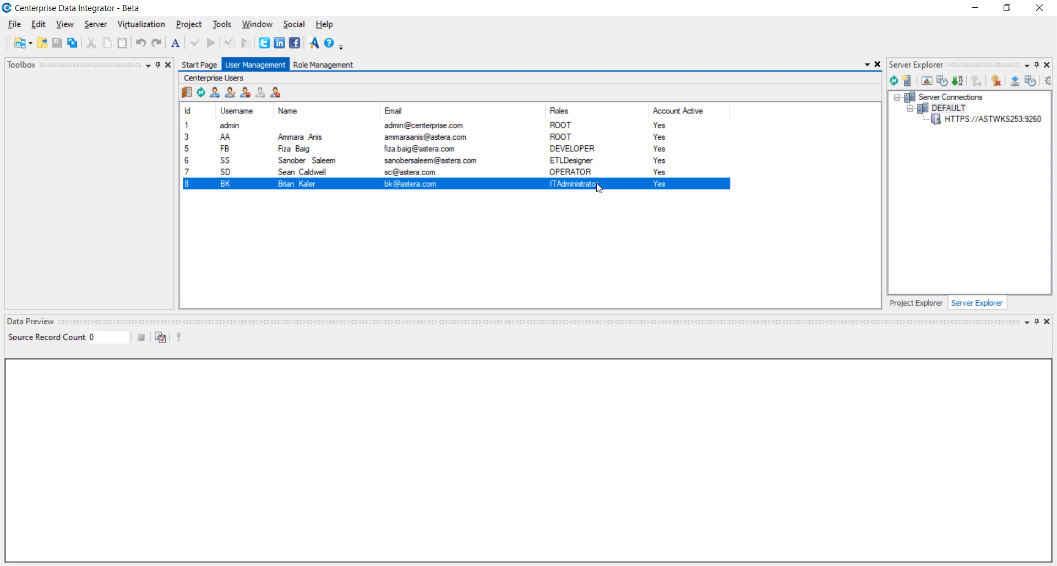
pyautogui.moveTo(607, 206)
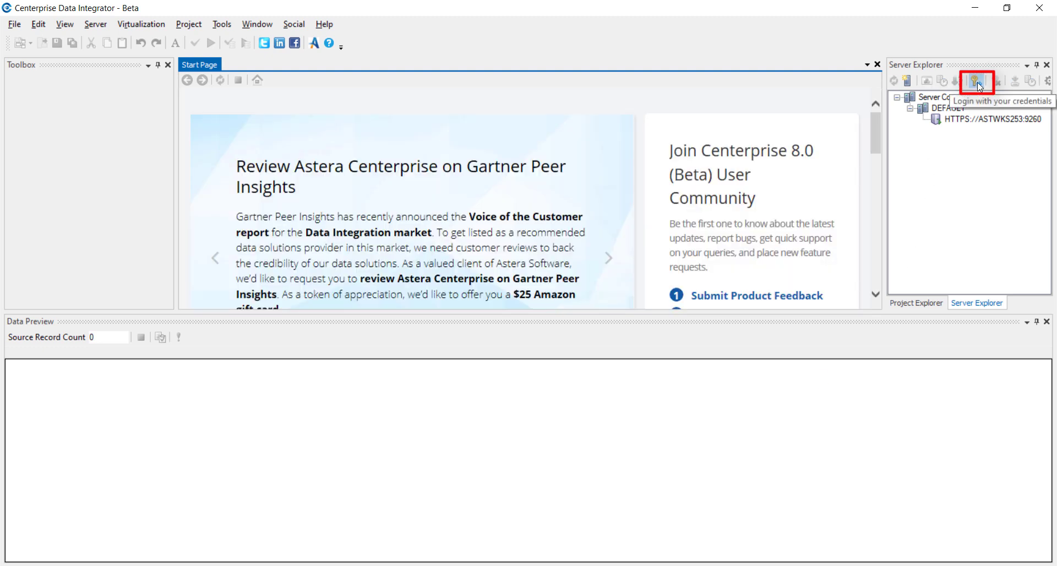
pyautogui.click(975, 81)
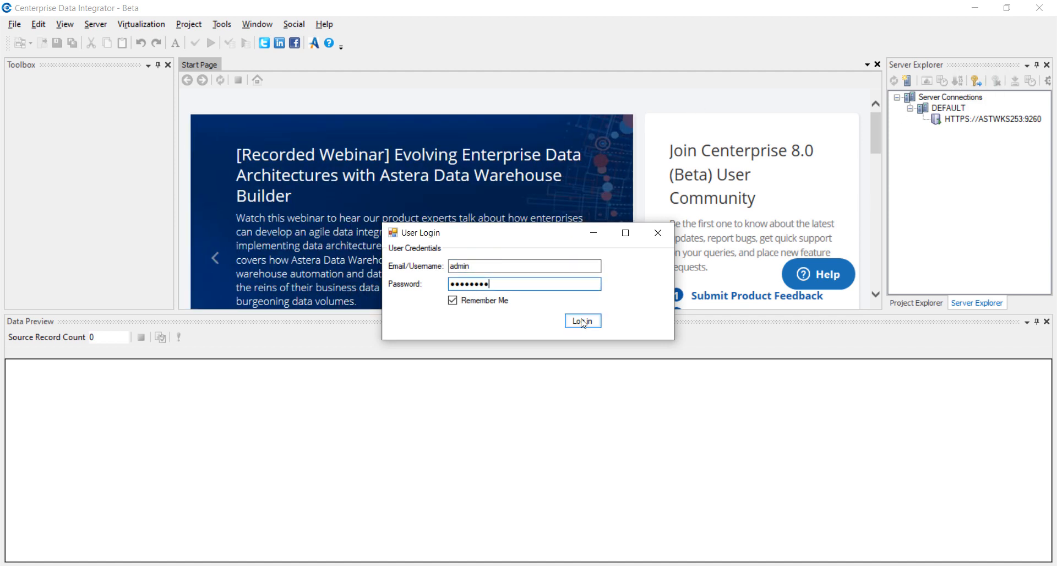
pyautogui.click(581, 321)
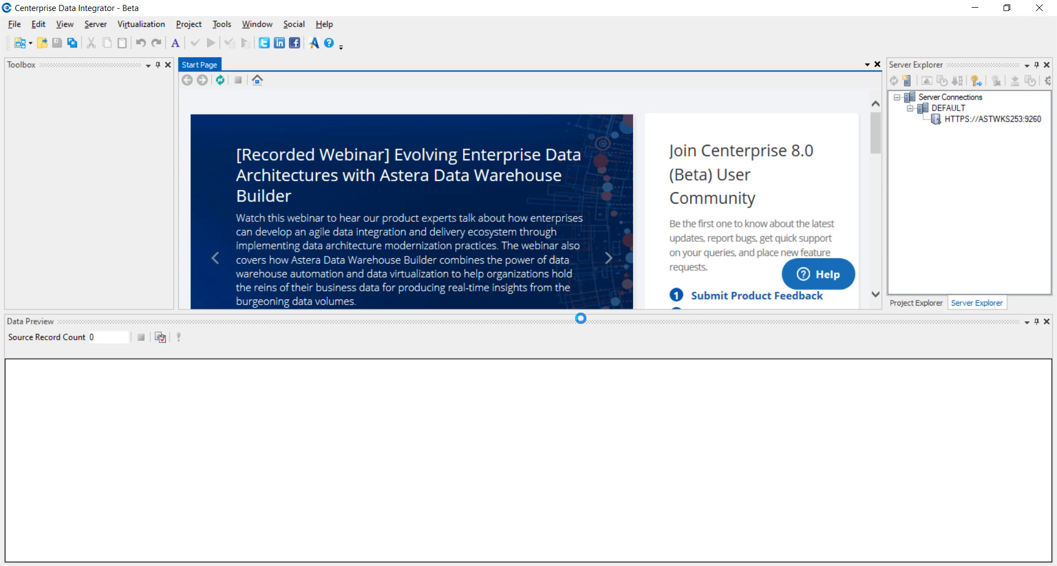
pyautogui.click(608, 257)
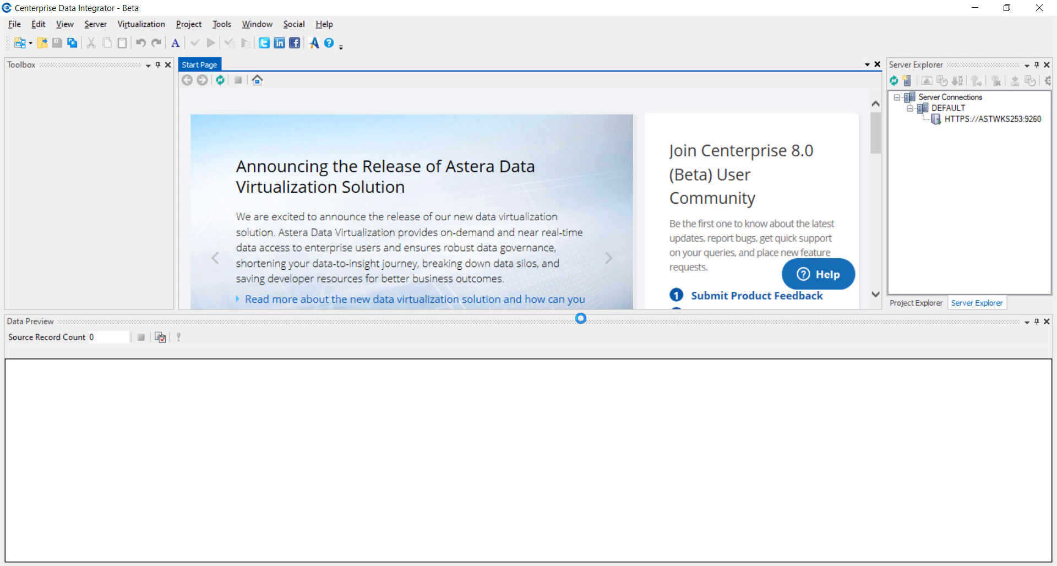
pyautogui.click(608, 258)
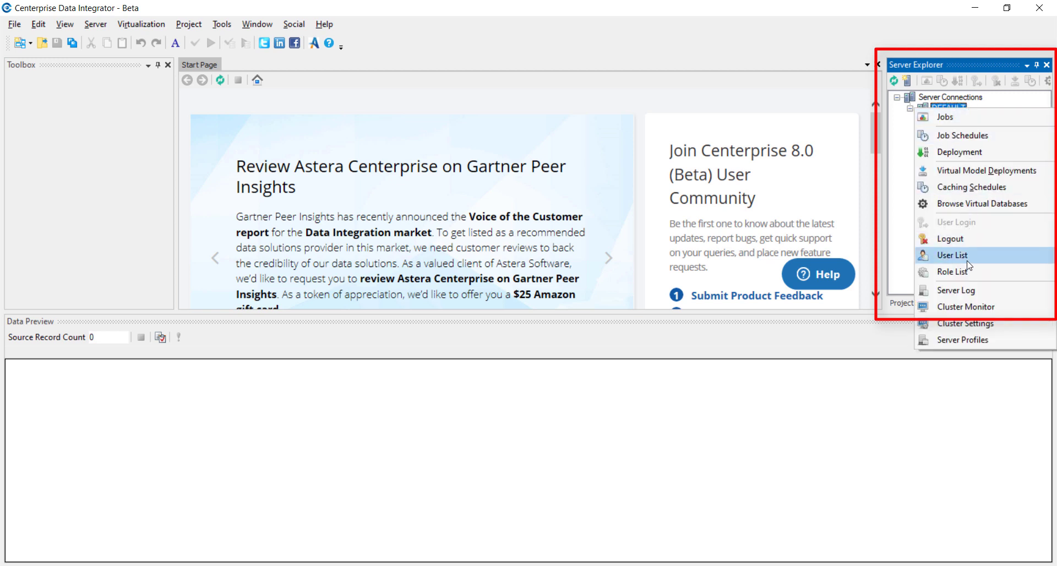
# Show the User List and review the two existing users, admin (ROOT) and AA
pyautogui.click(952, 254)
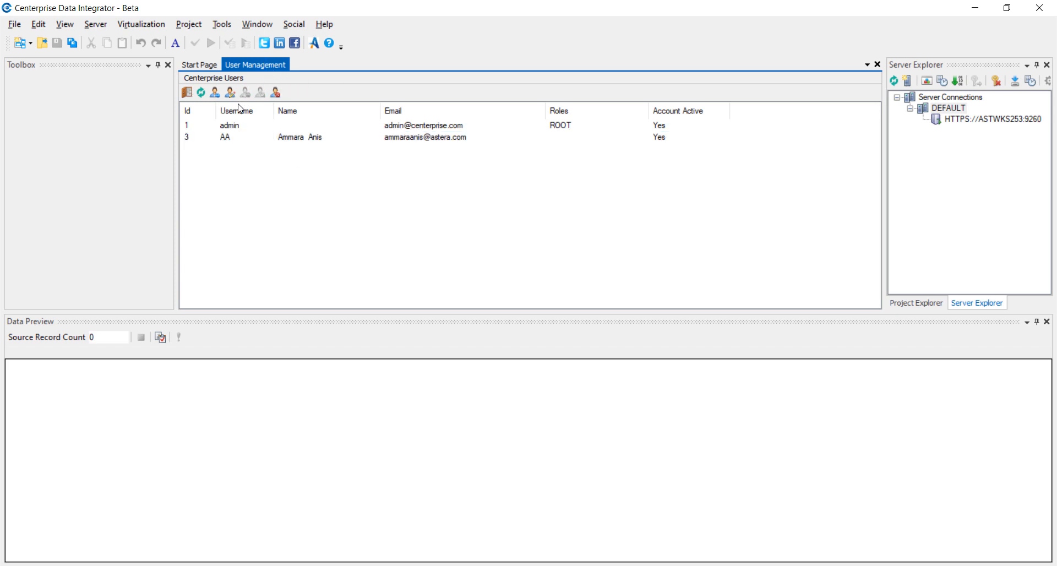
pyautogui.click(229, 126)
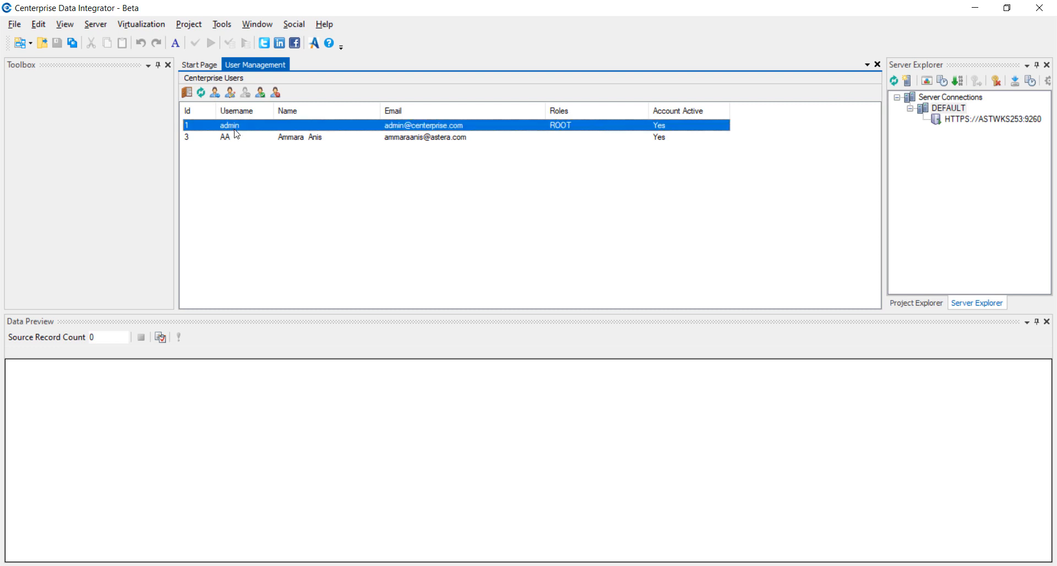
pyautogui.click(229, 136)
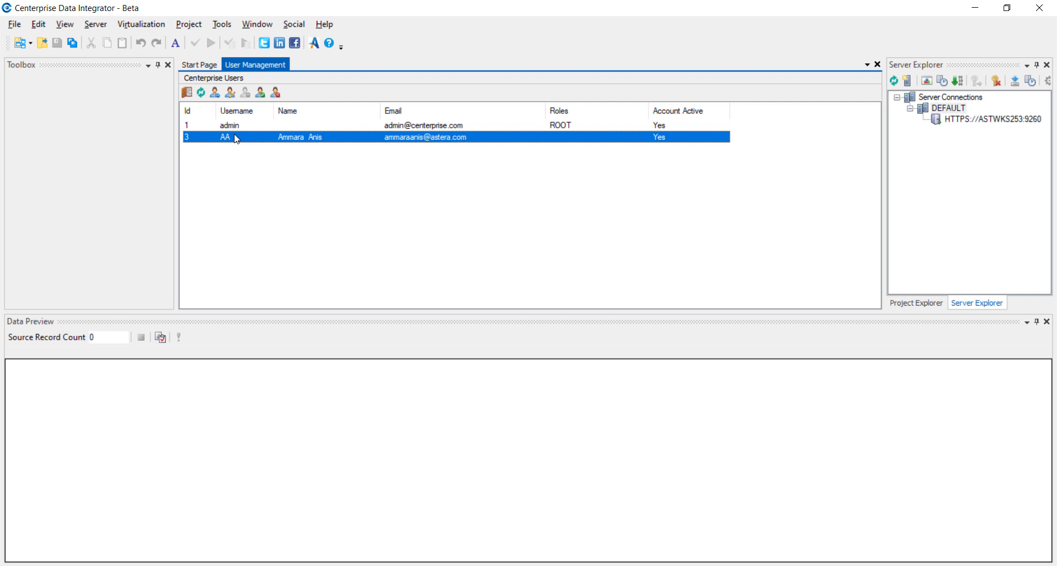
pyautogui.click(239, 160)
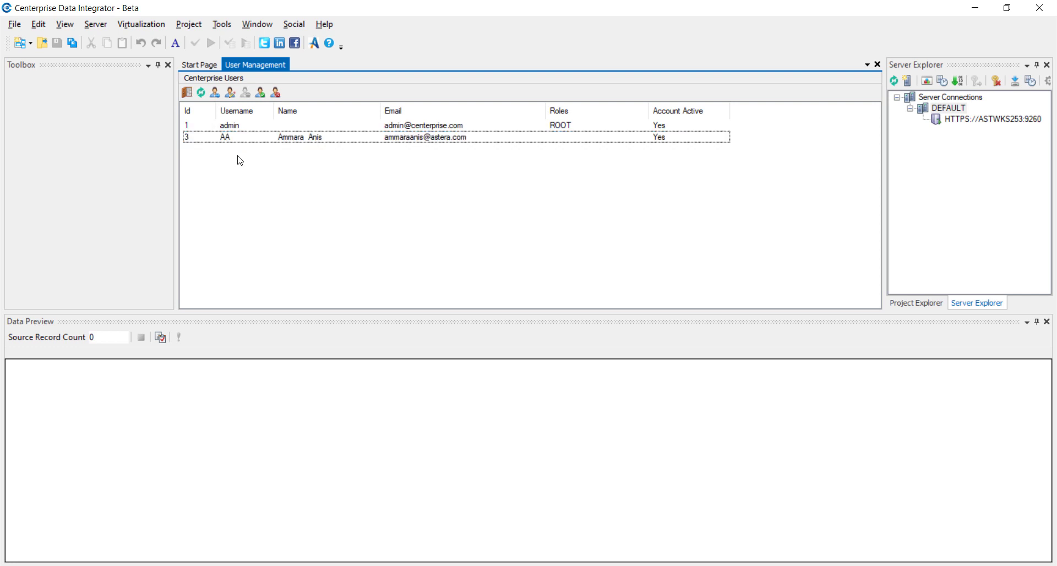
pyautogui.moveTo(187, 92)
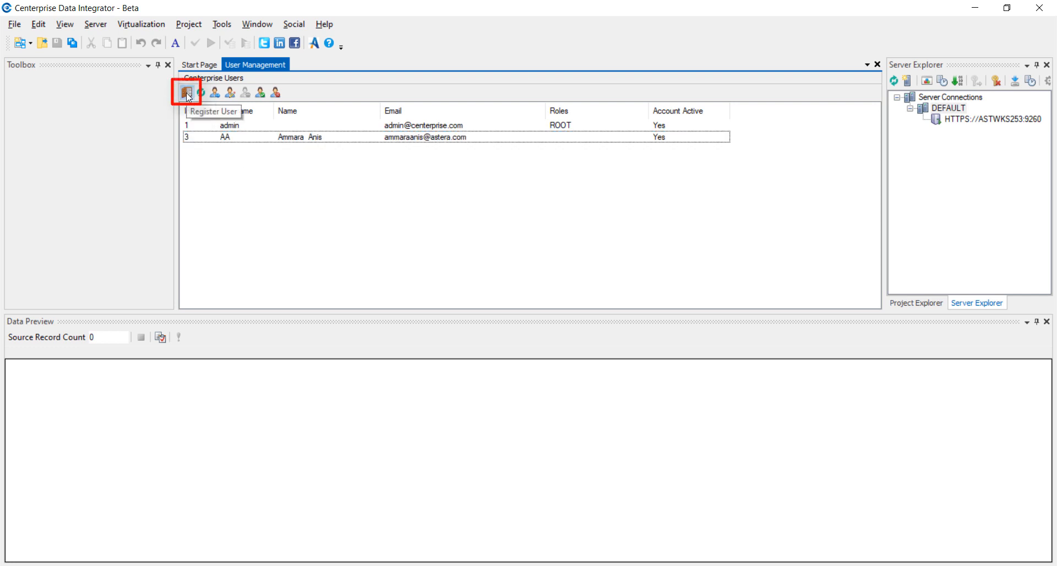
pyautogui.click(187, 92)
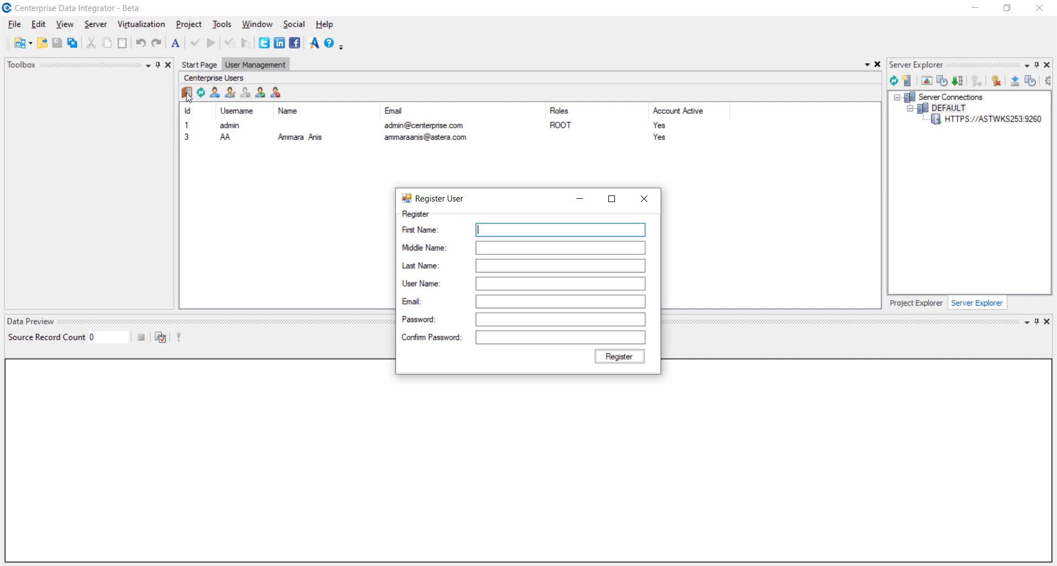
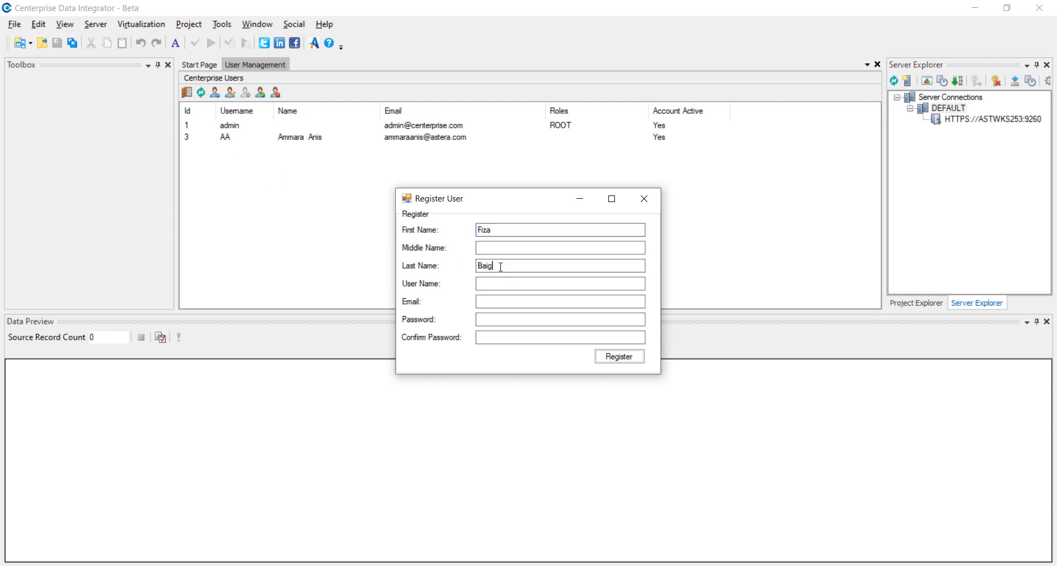
pyautogui.click(559, 283)
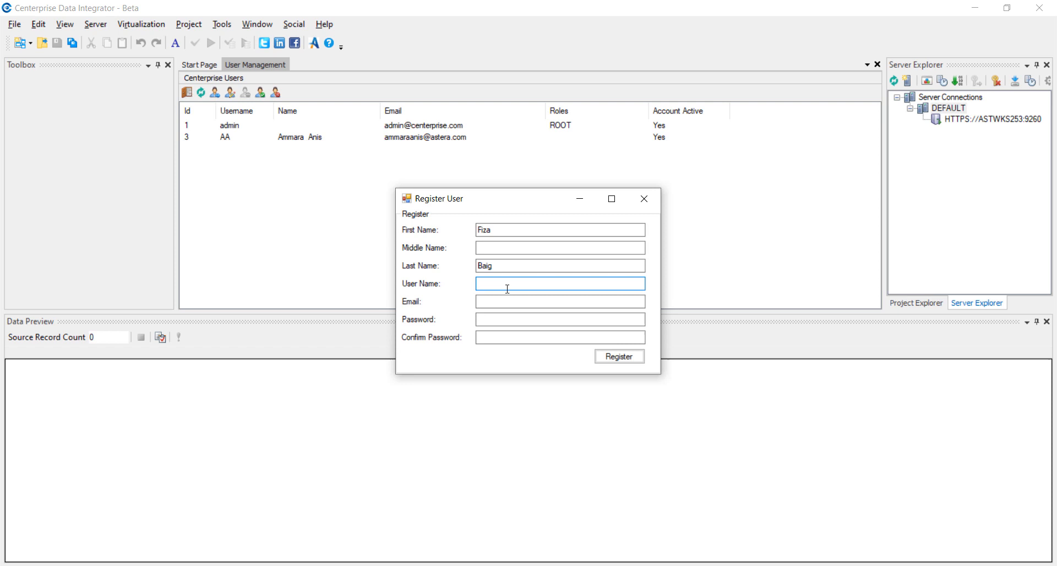
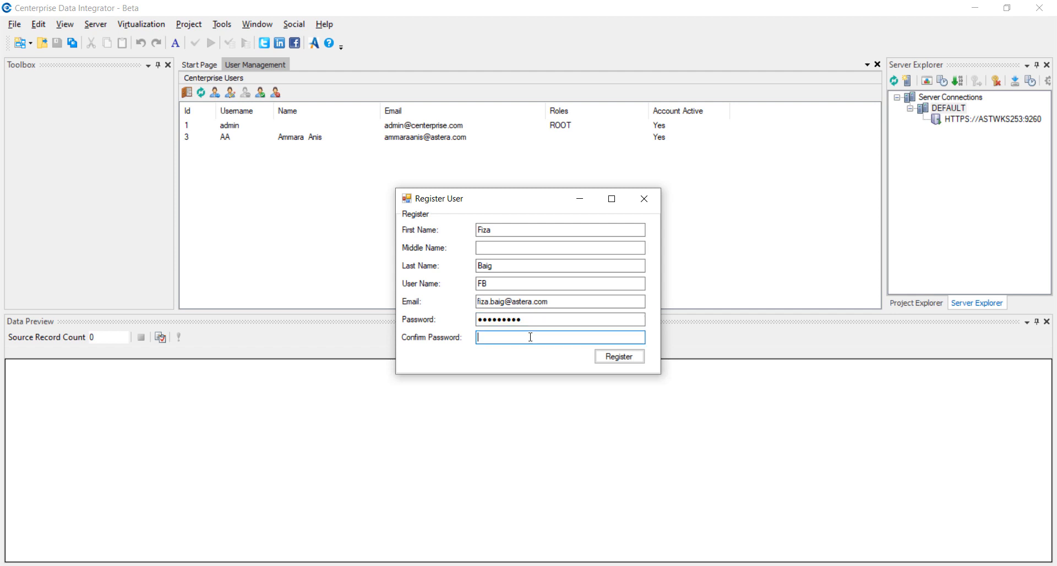
pyautogui.click(618, 356)
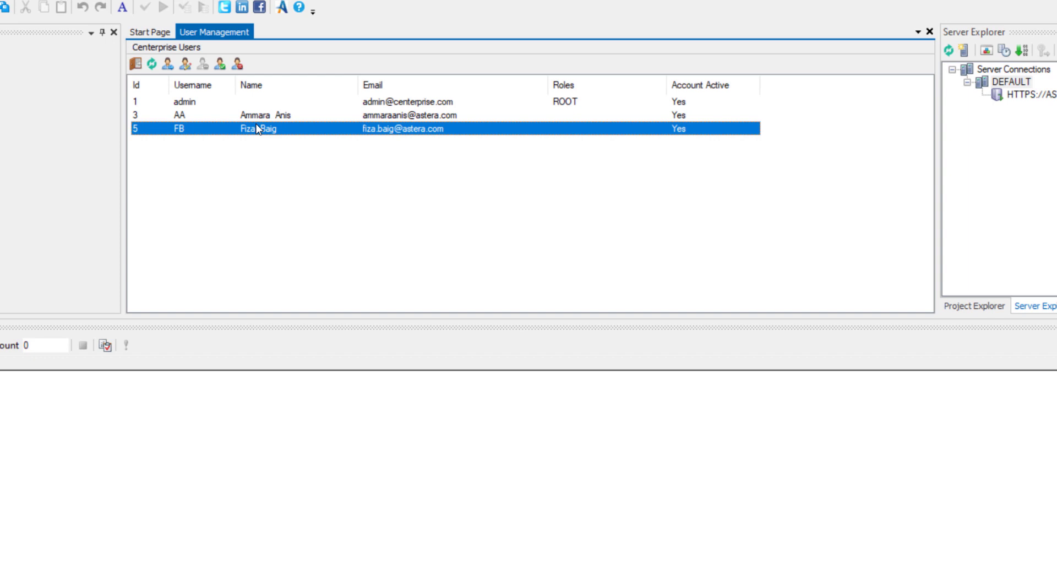
pyautogui.moveTo(226, 132)
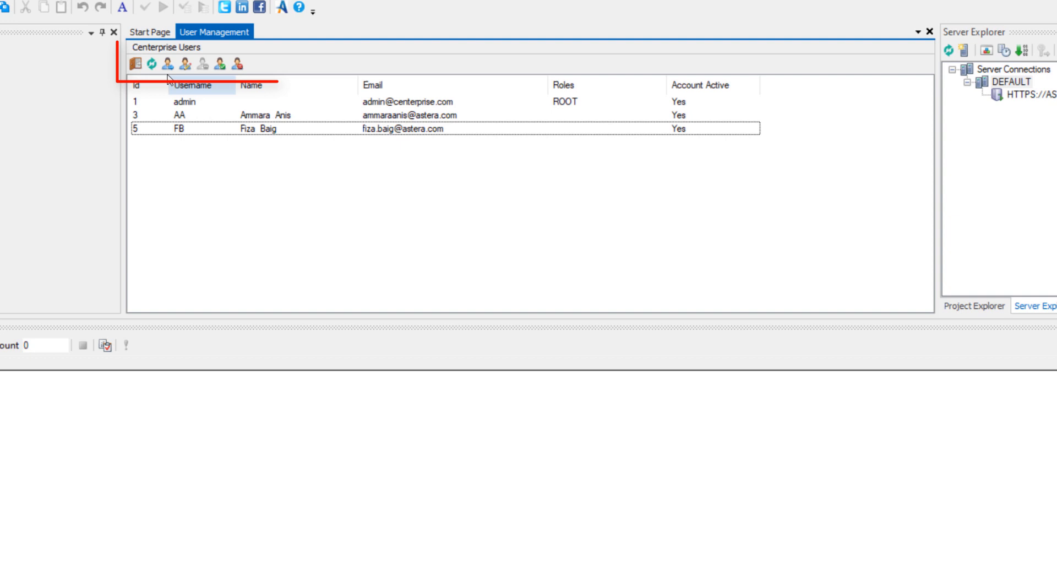
pyautogui.moveTo(237, 65)
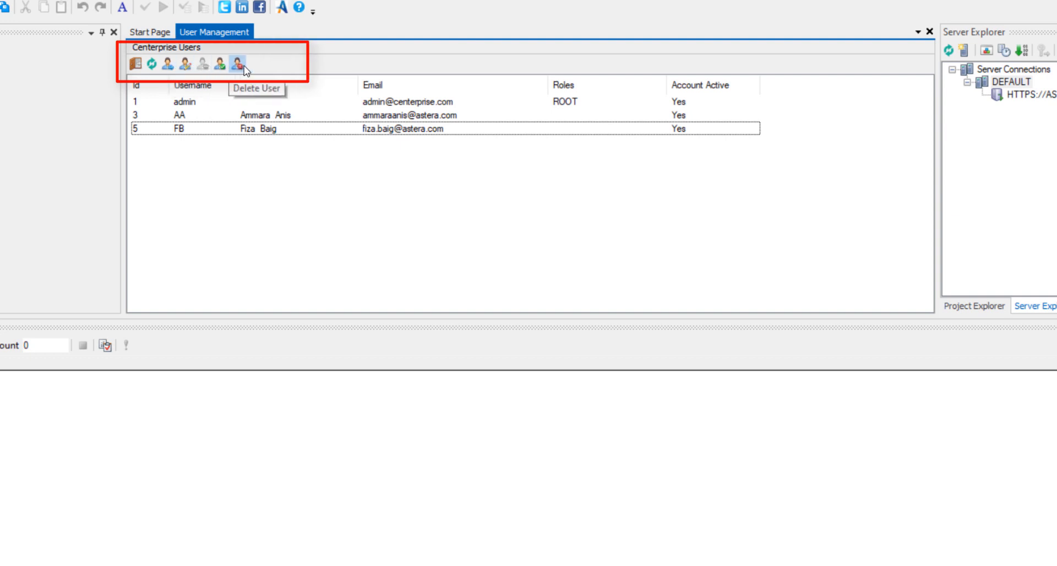
pyautogui.moveTo(134, 64)
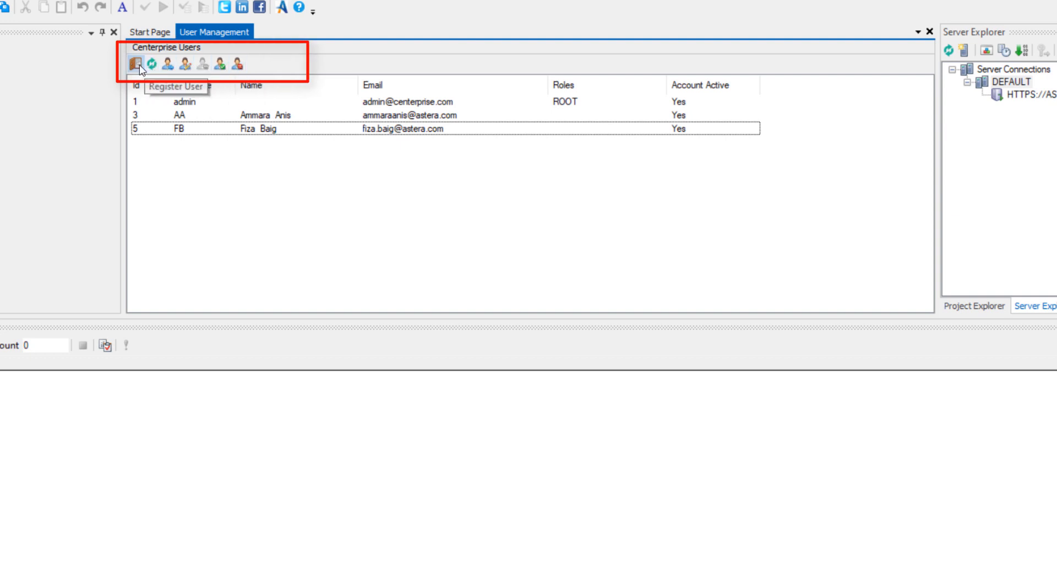
pyautogui.moveTo(168, 65)
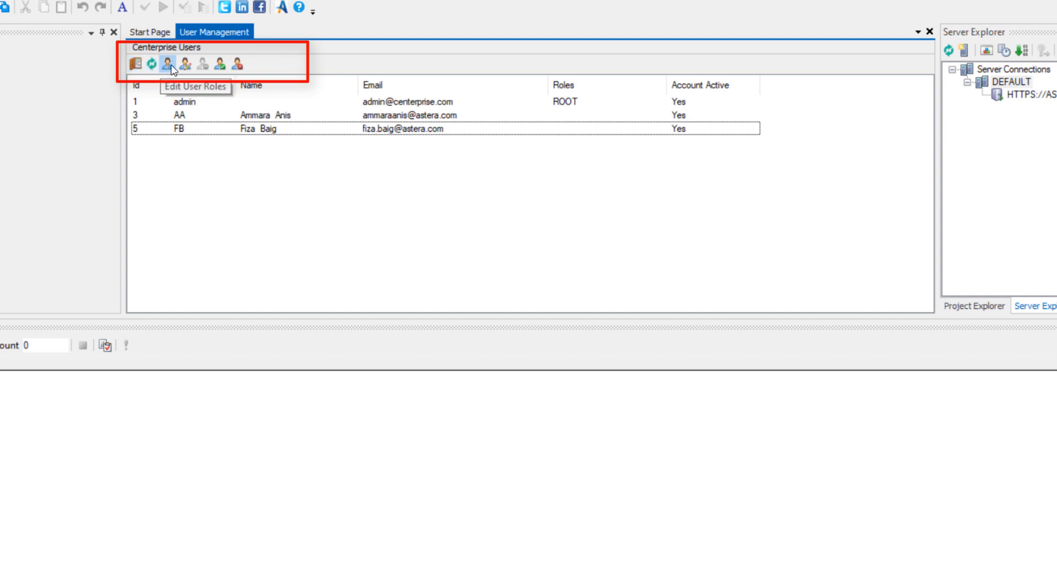
pyautogui.moveTo(209, 69)
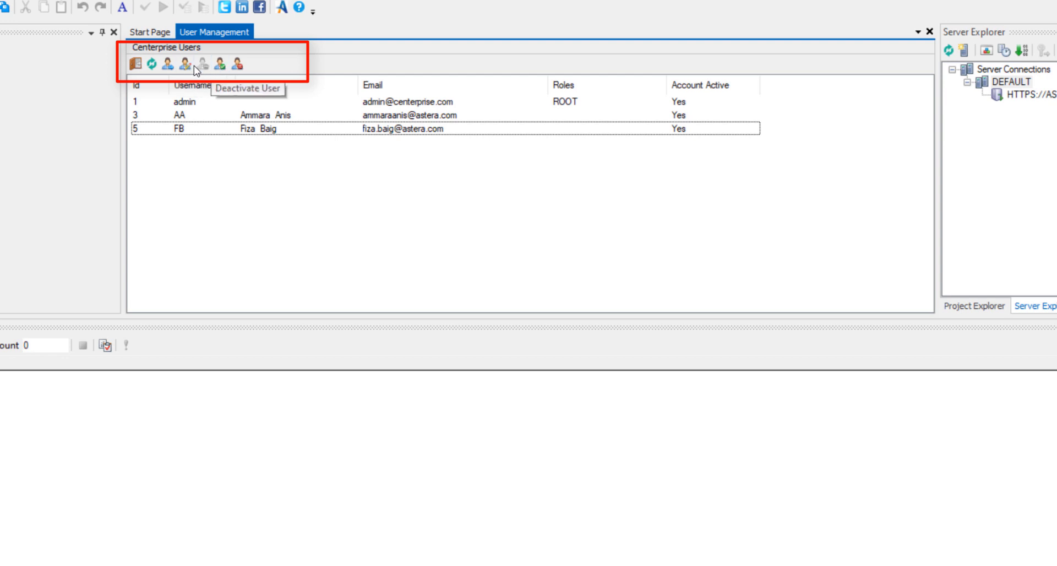
pyautogui.moveTo(235, 64)
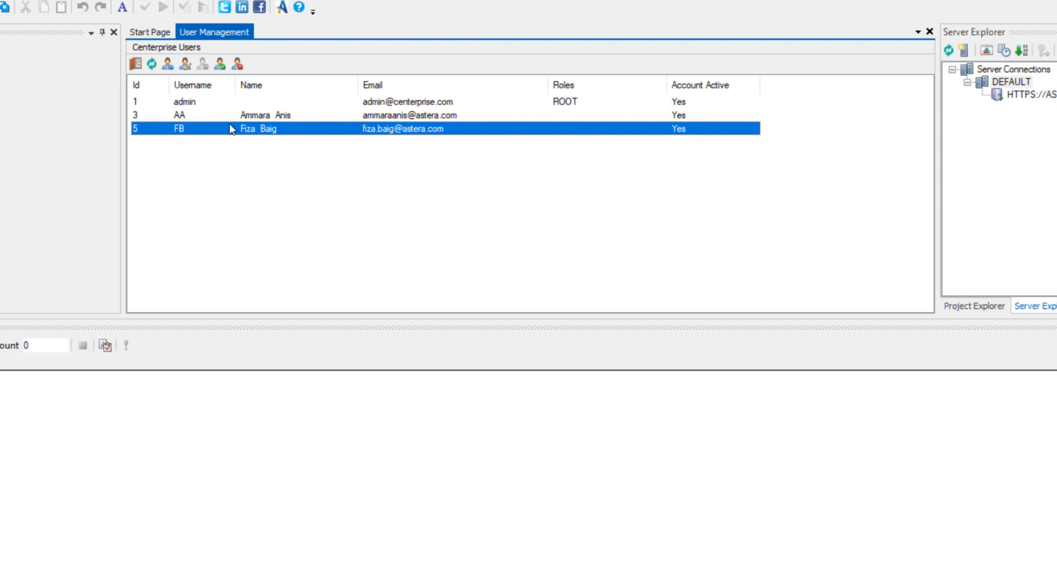
# Assign the DEVELOPER role to user FB through Edit User Roles and confirm
pyautogui.rightClick(229, 129)
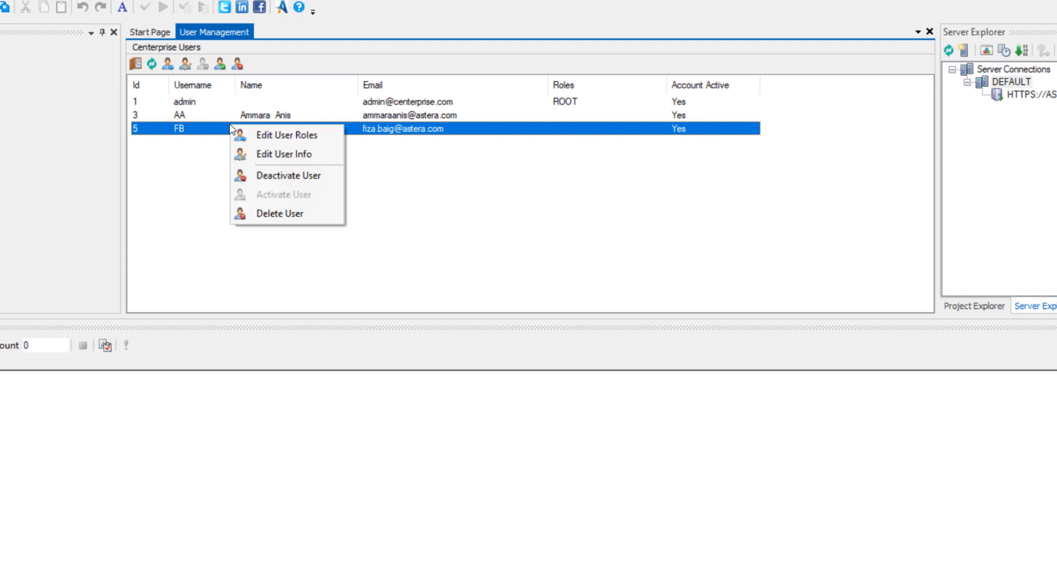
pyautogui.moveTo(286, 134)
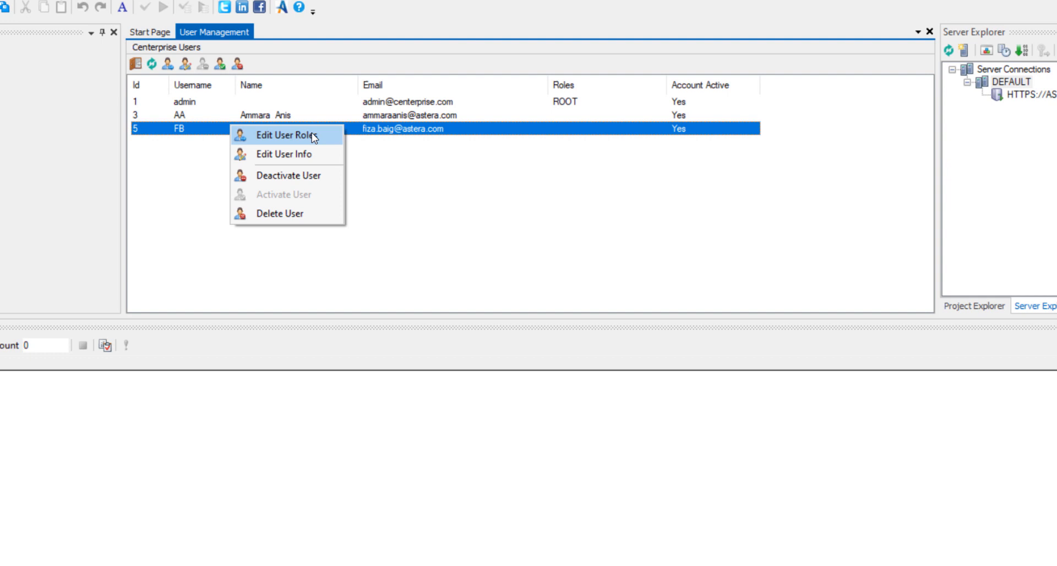
pyautogui.click(286, 134)
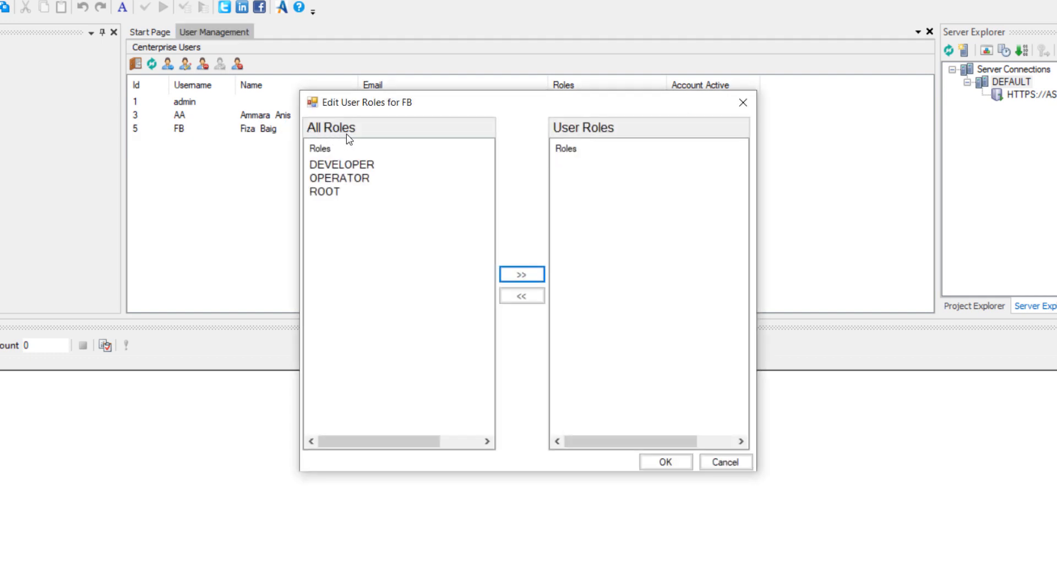
pyautogui.moveTo(380, 142)
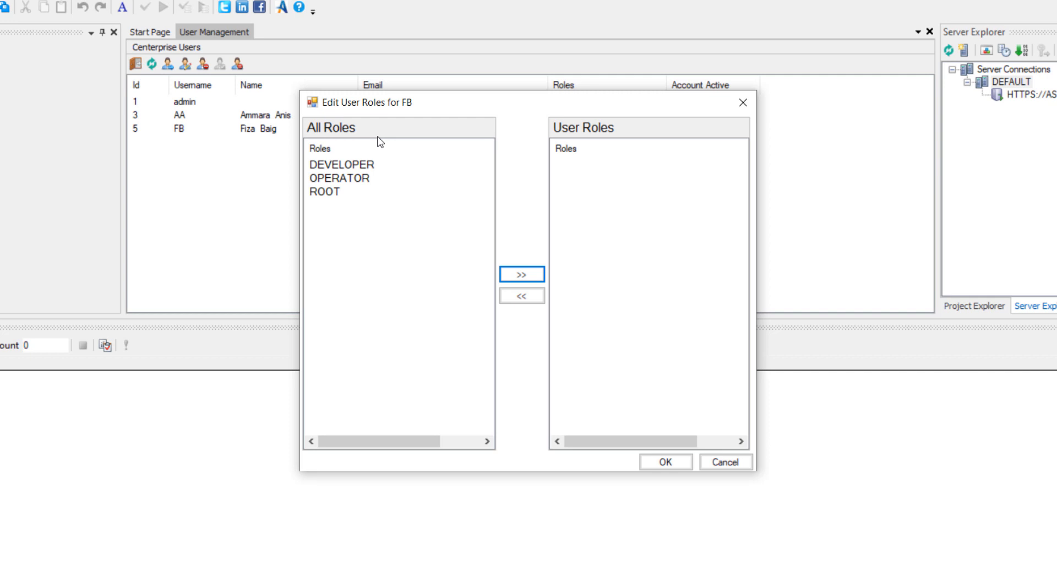
pyautogui.click(324, 191)
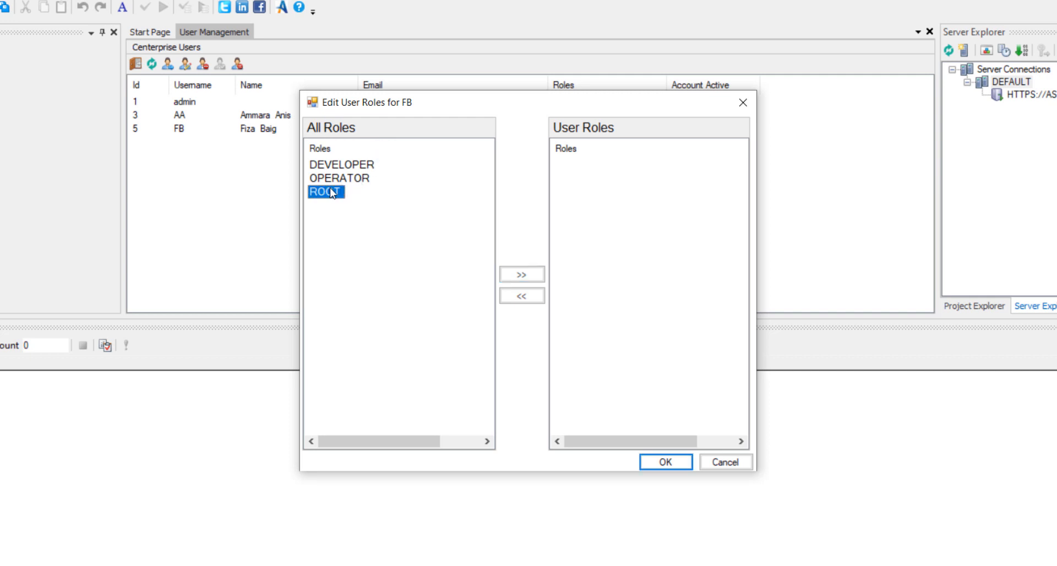
pyautogui.click(339, 178)
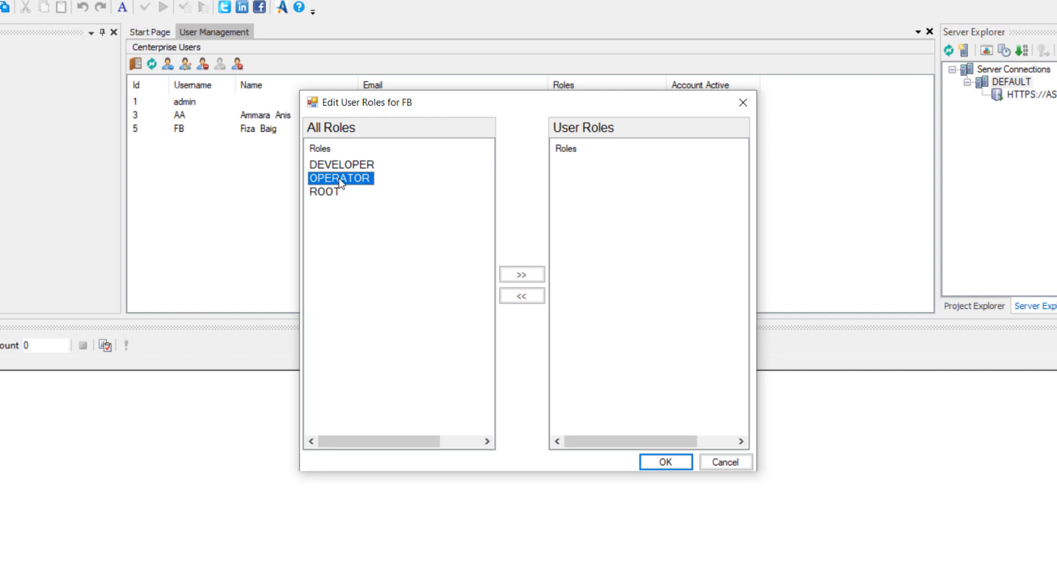
pyautogui.click(341, 164)
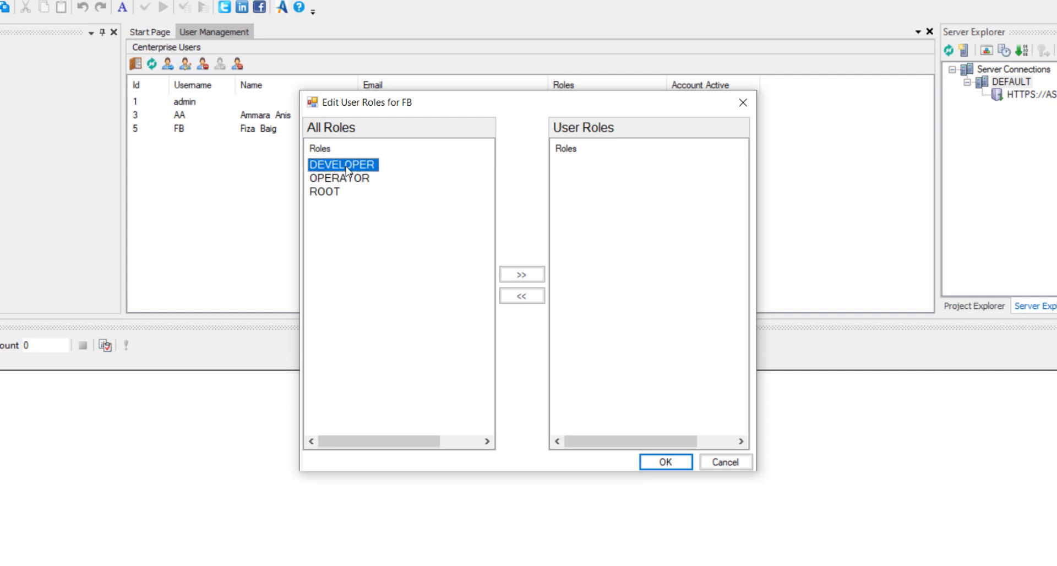
pyautogui.click(521, 273)
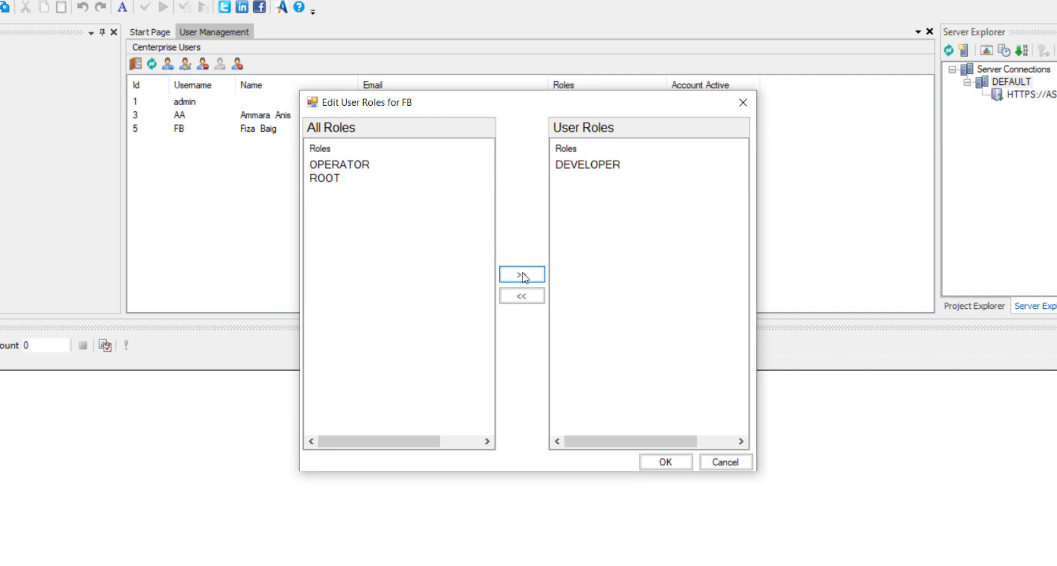
pyautogui.moveTo(665, 461)
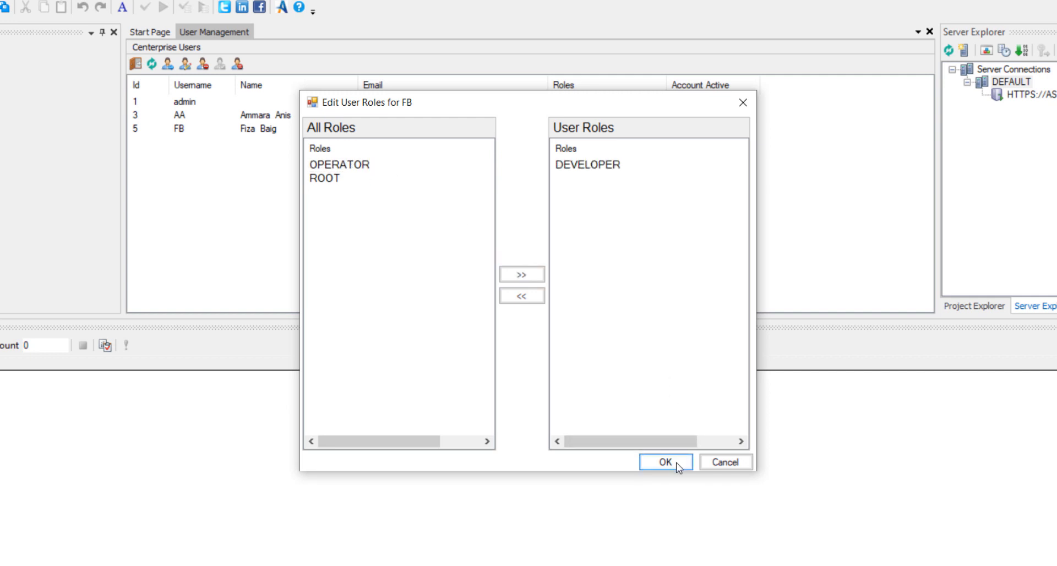
pyautogui.click(665, 461)
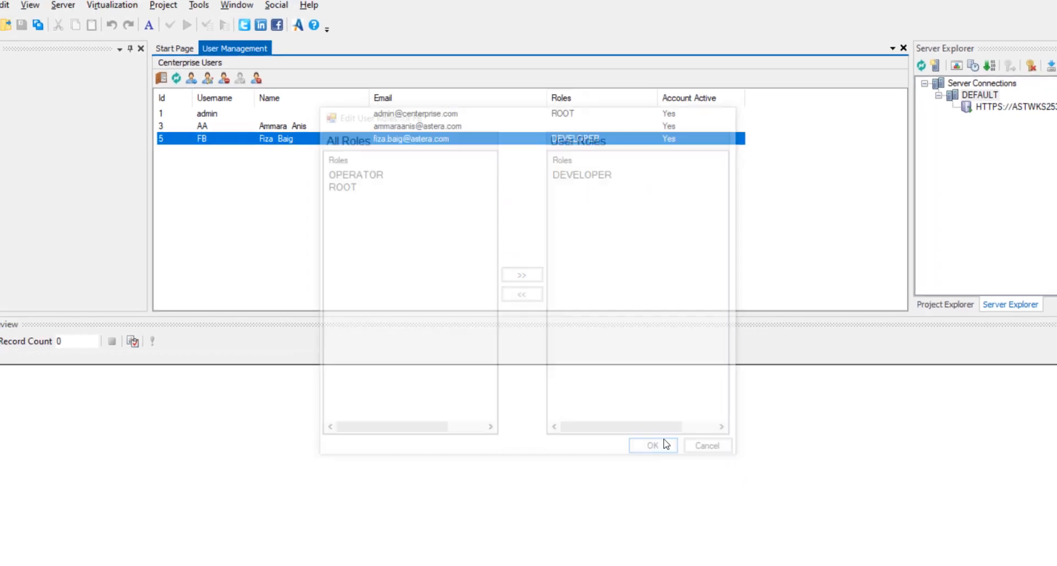
pyautogui.click(652, 444)
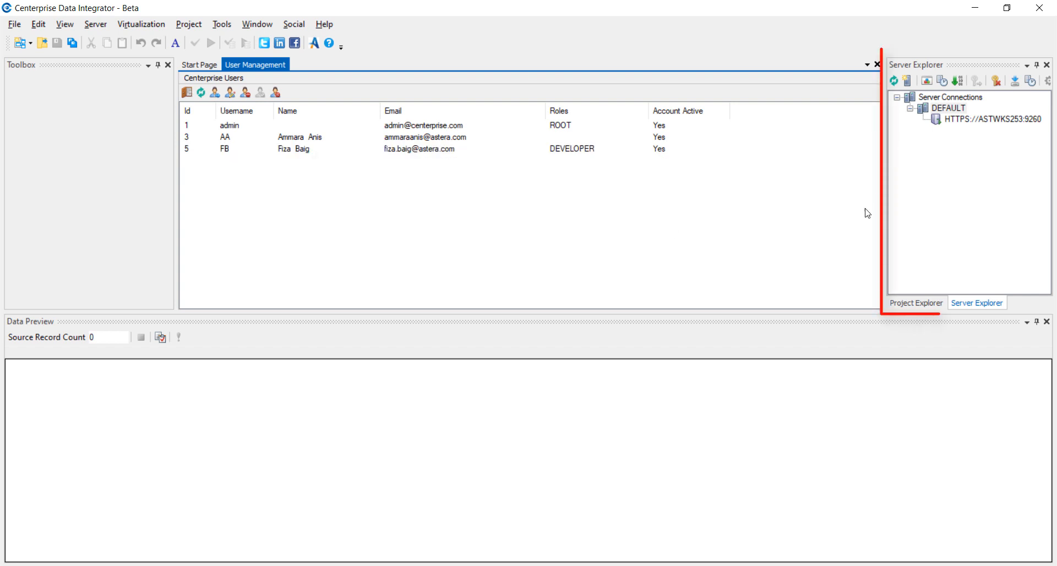
# Show the server's Role List with ROOT, DEVELOPER and OPERATOR
pyautogui.click(948, 108)
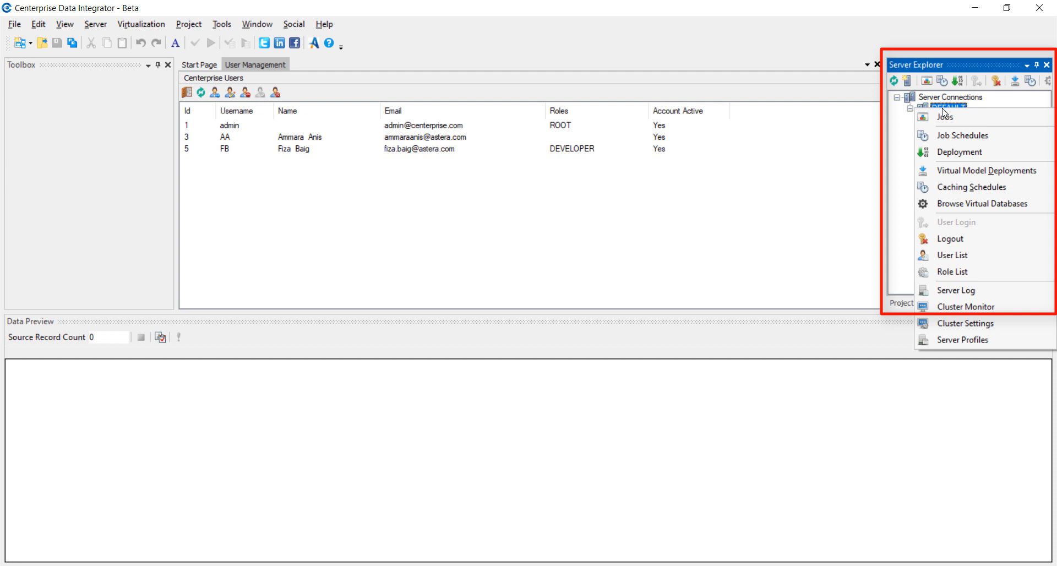
pyautogui.moveTo(968, 275)
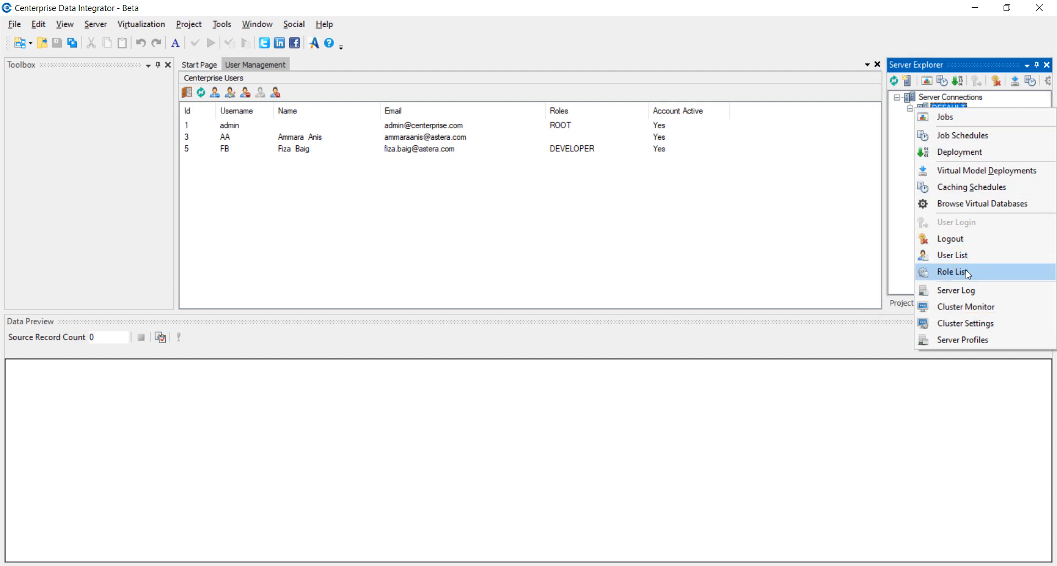
pyautogui.click(950, 272)
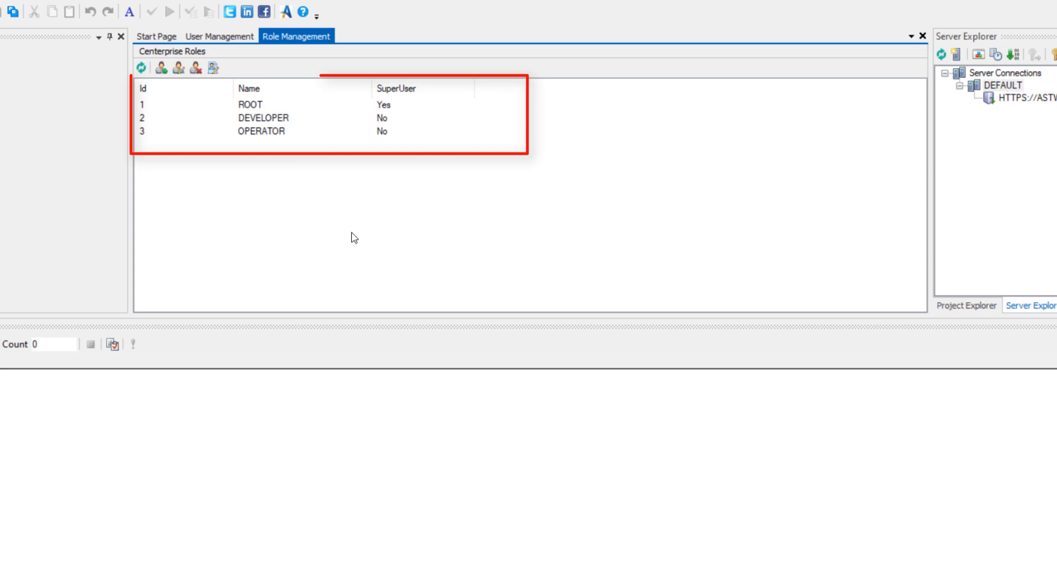
pyautogui.moveTo(344, 226)
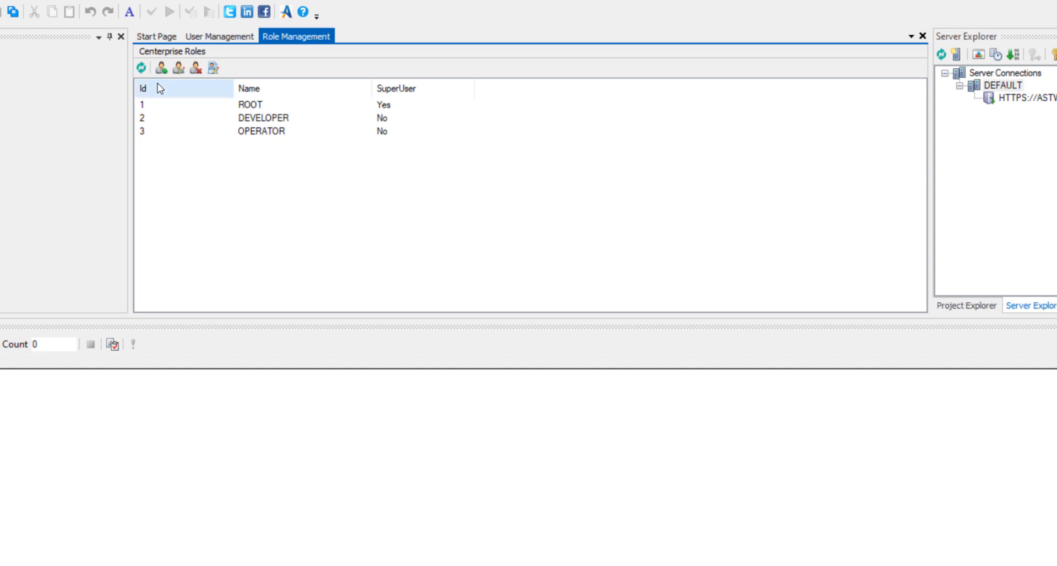
pyautogui.moveTo(213, 68)
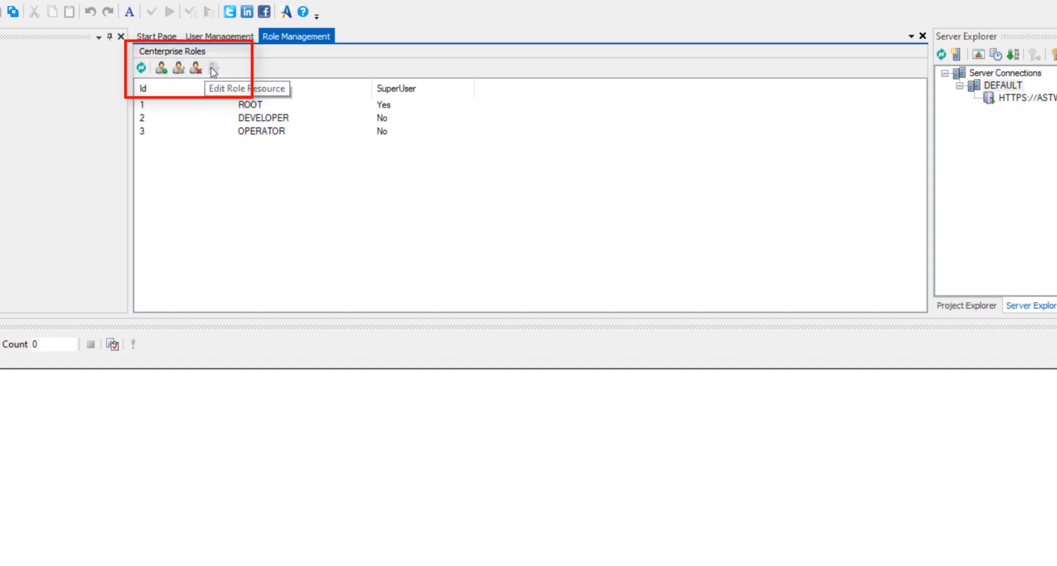
pyautogui.moveTo(161, 68)
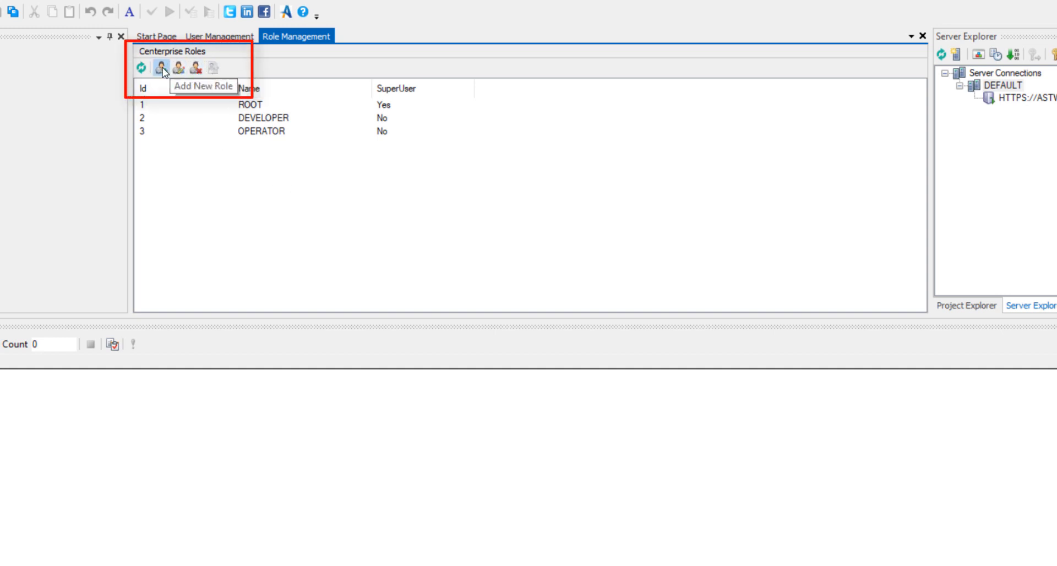
# Create a new non-superuser role named TestRole and select it in the role list
pyautogui.click(161, 67)
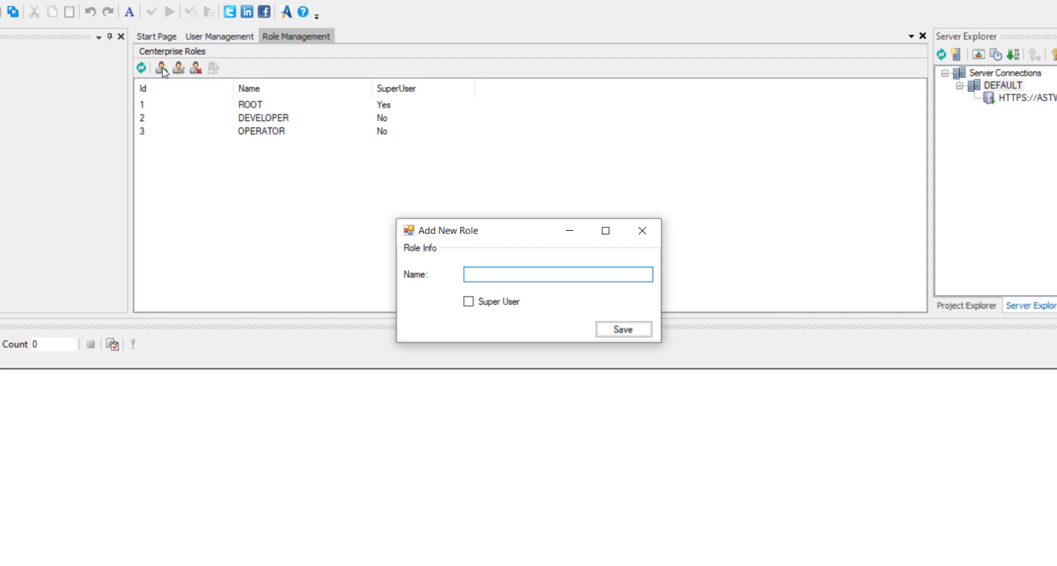
pyautogui.click(557, 273)
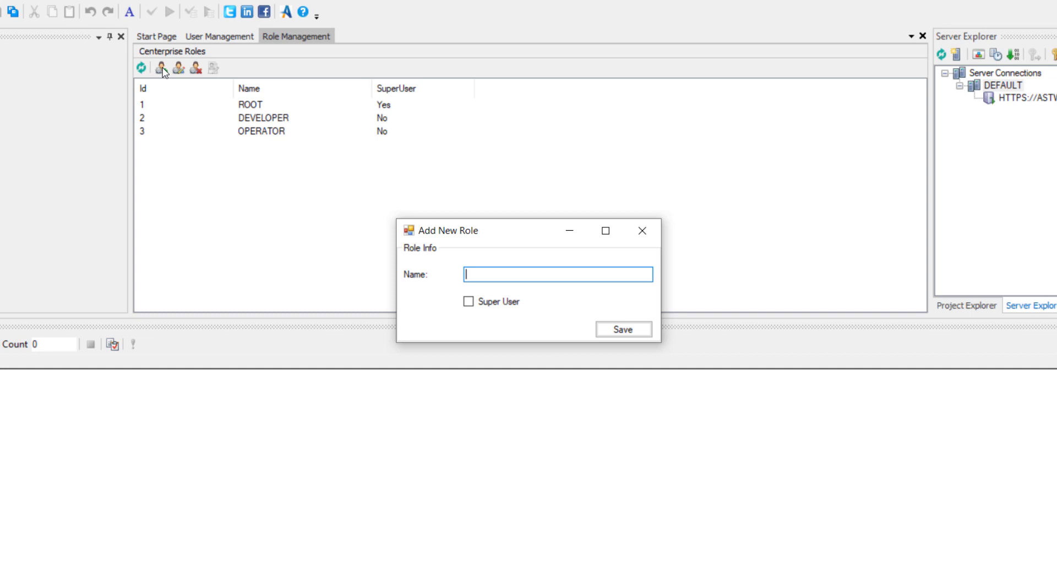
pyautogui.write('T')
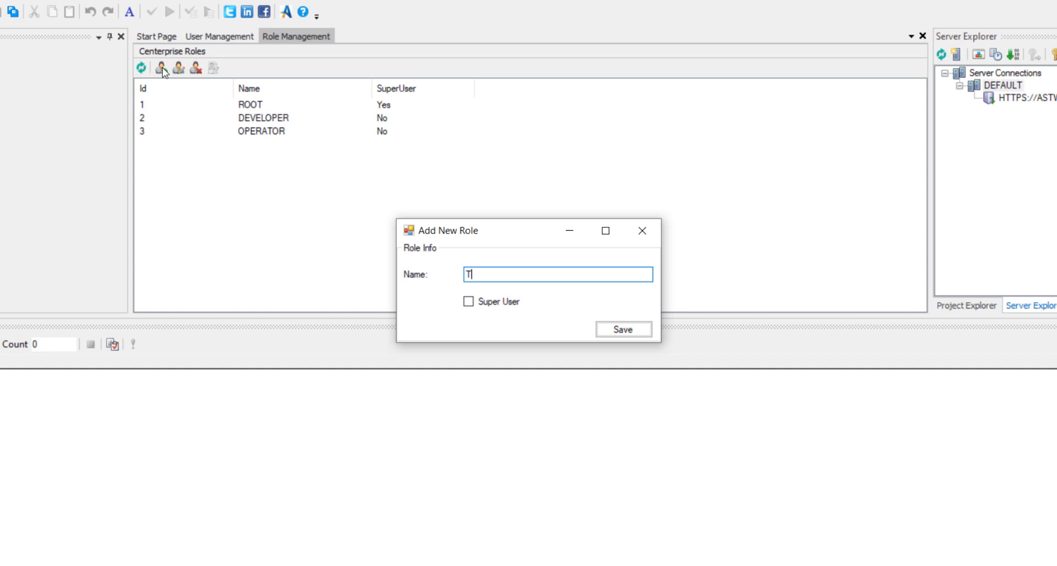
pyautogui.write('estRole')
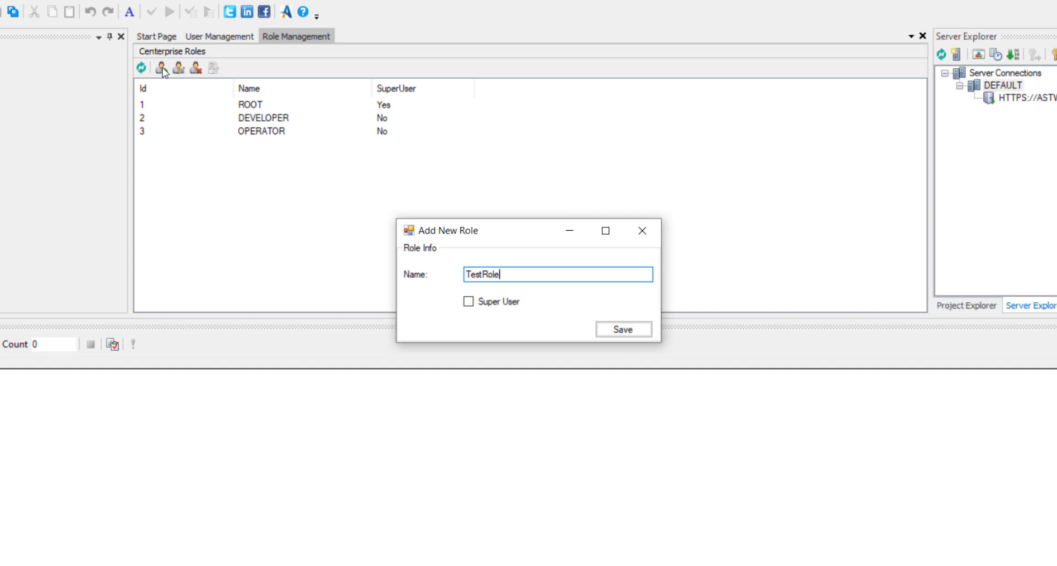
pyautogui.click(621, 329)
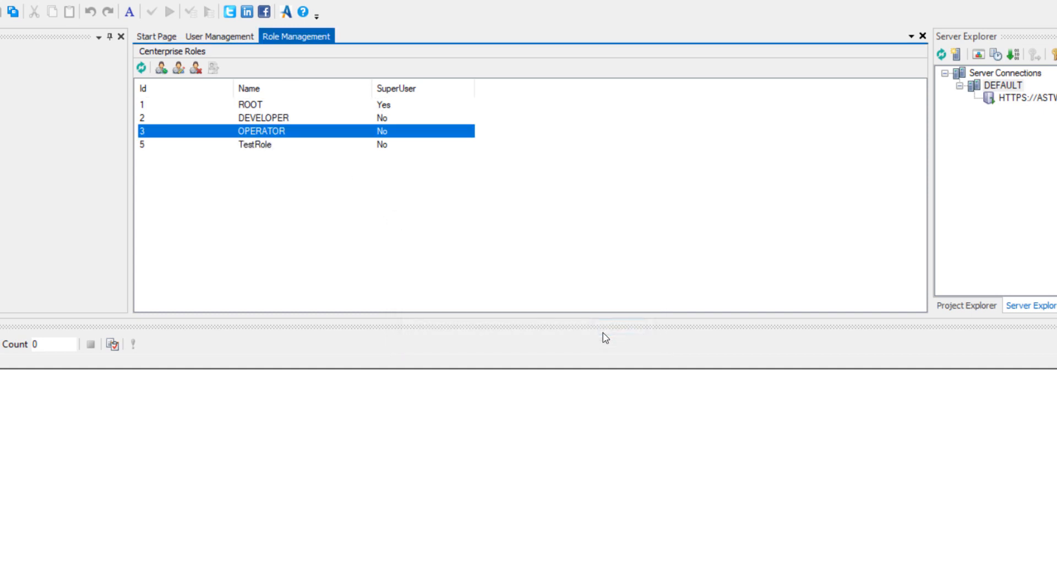
pyautogui.click(293, 187)
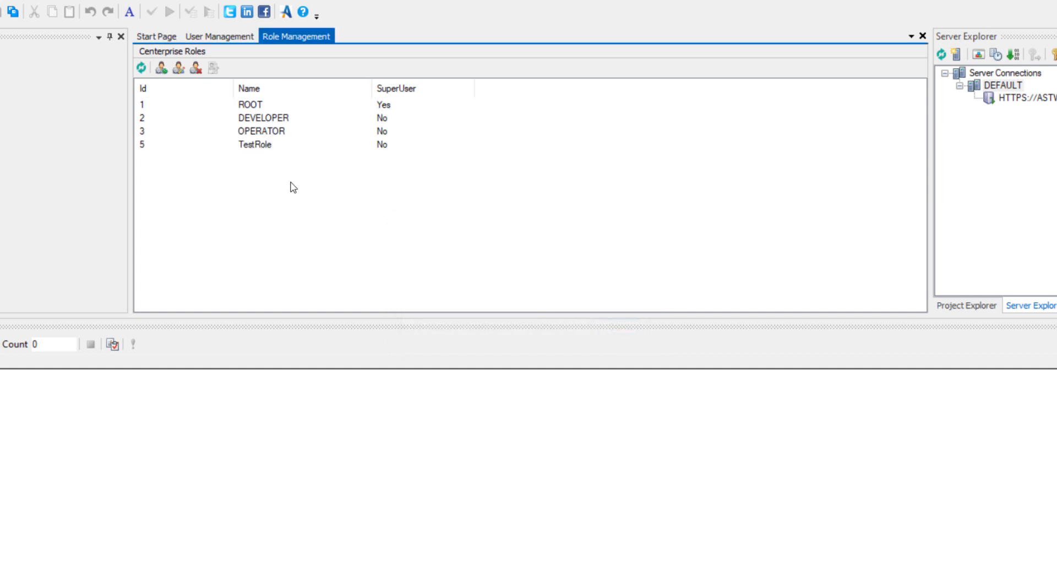
pyautogui.click(254, 144)
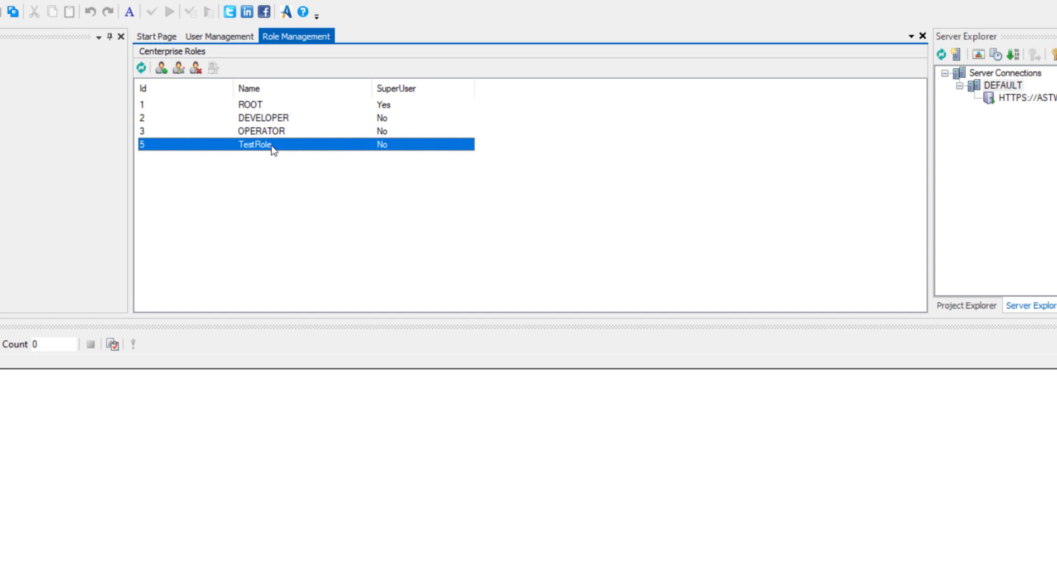
pyautogui.rightClick(273, 144)
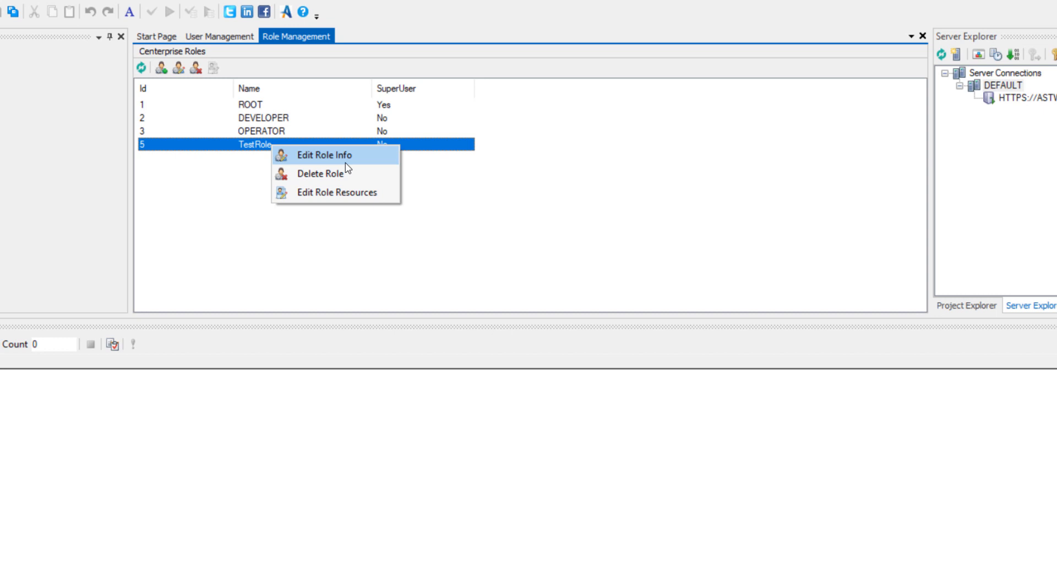
pyautogui.click(337, 192)
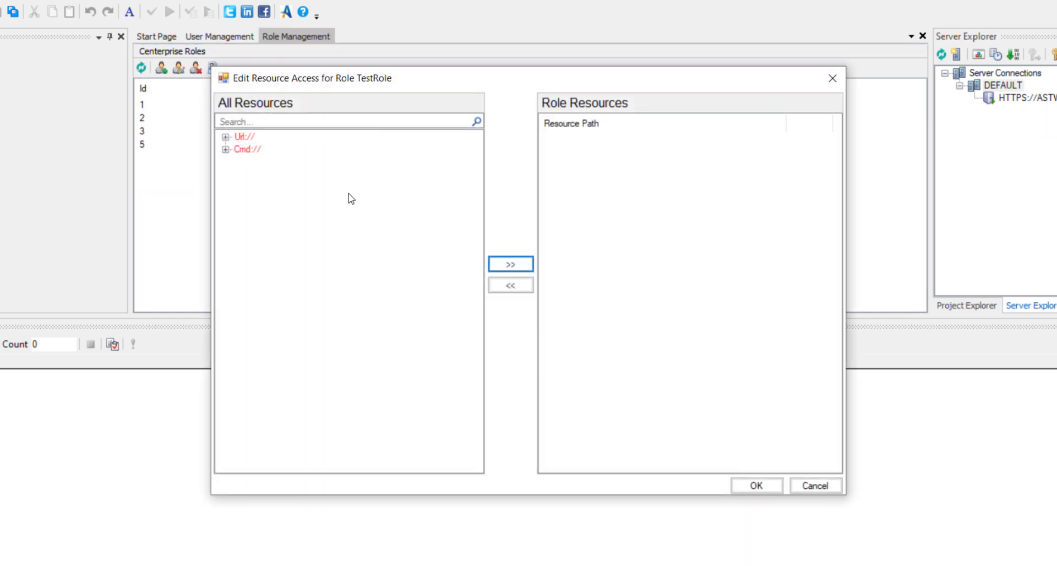
pyautogui.moveTo(270, 174)
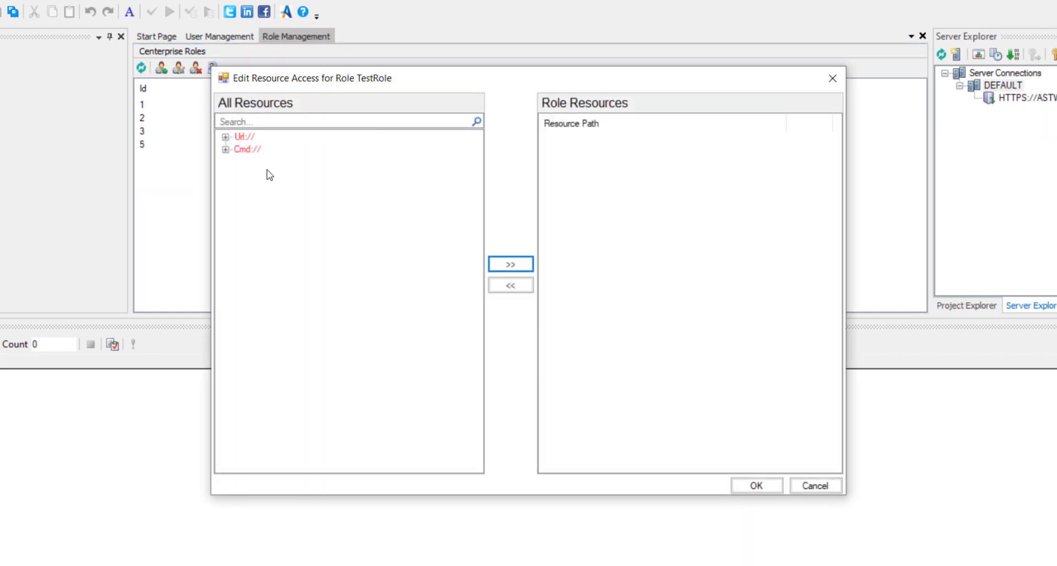
pyautogui.click(225, 137)
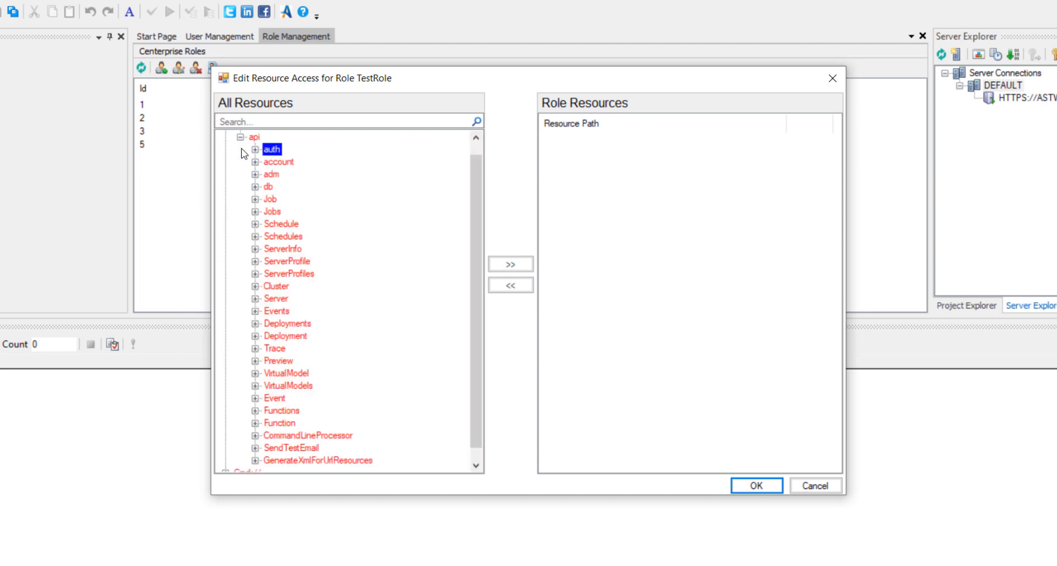
pyautogui.click(228, 137)
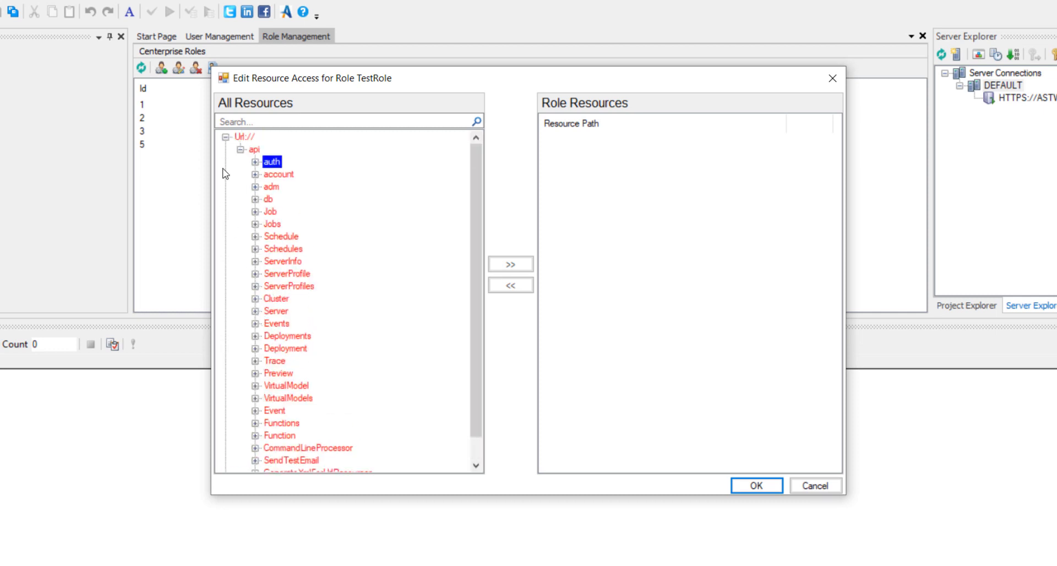
pyautogui.click(241, 148)
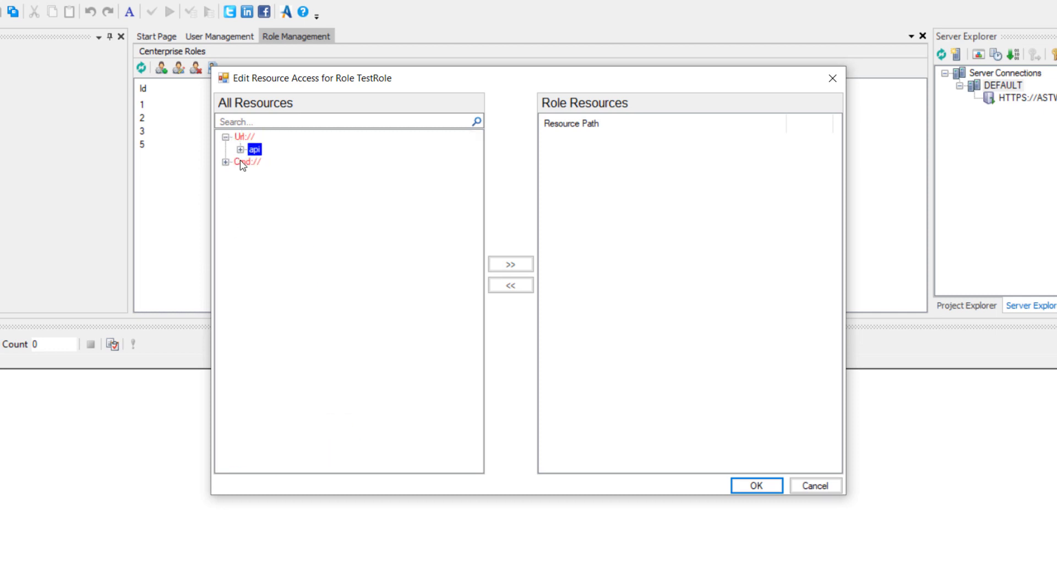
pyautogui.click(227, 162)
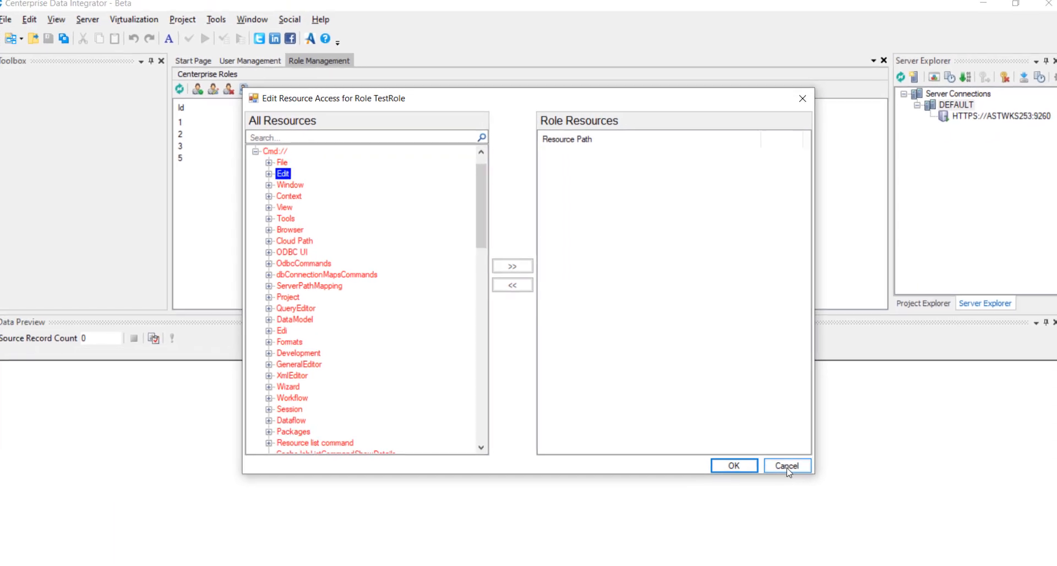
pyautogui.click(786, 465)
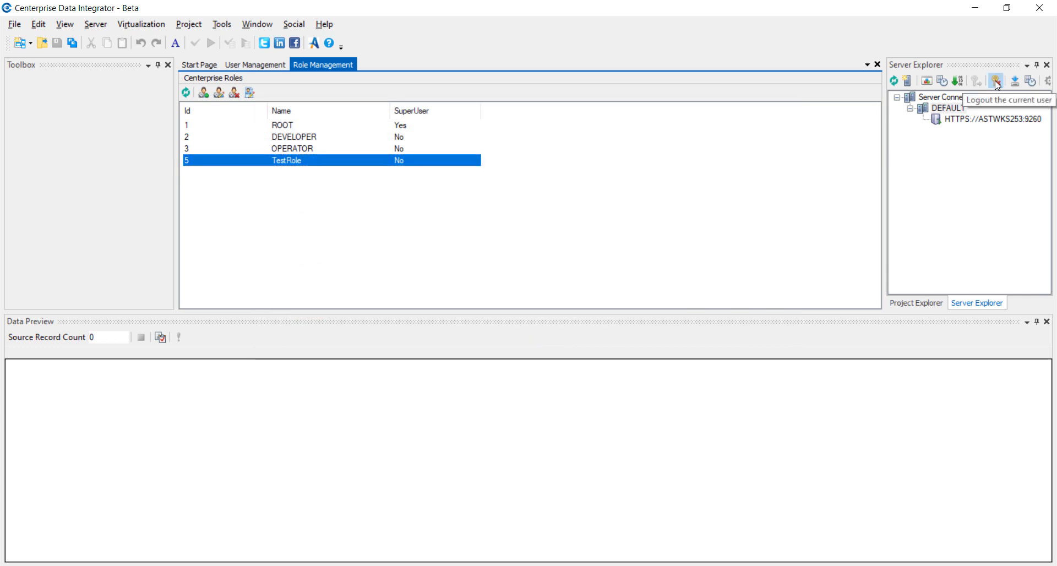
# Log out admin and log in to the server as user FB with its password
pyautogui.click(995, 81)
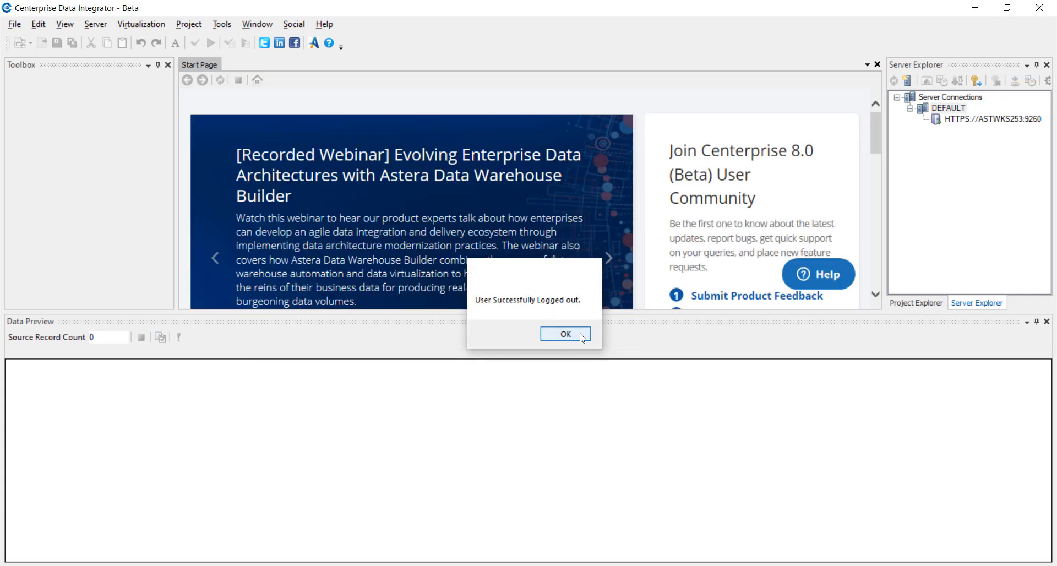
pyautogui.click(565, 334)
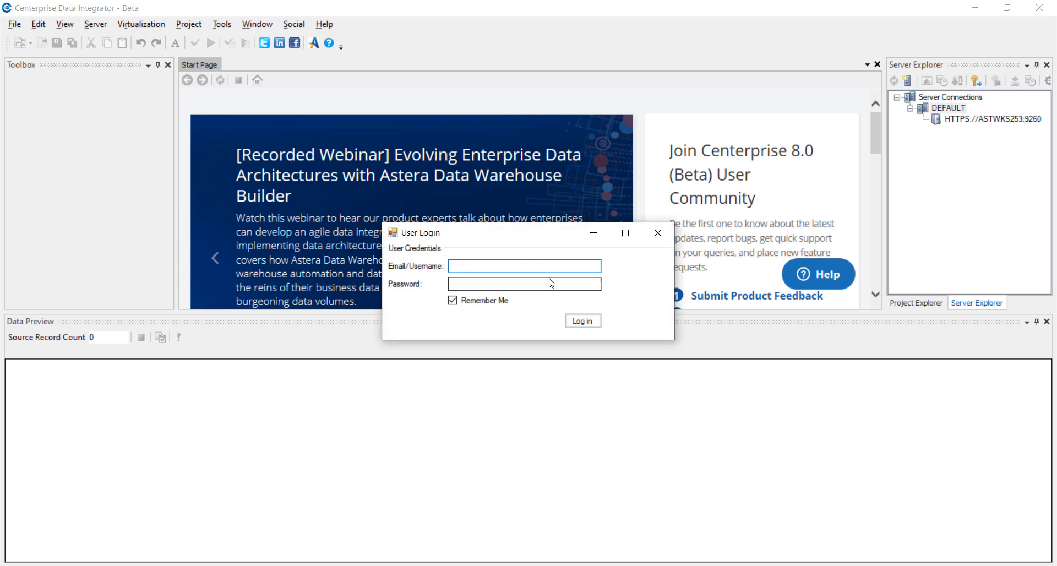
pyautogui.write('FB')
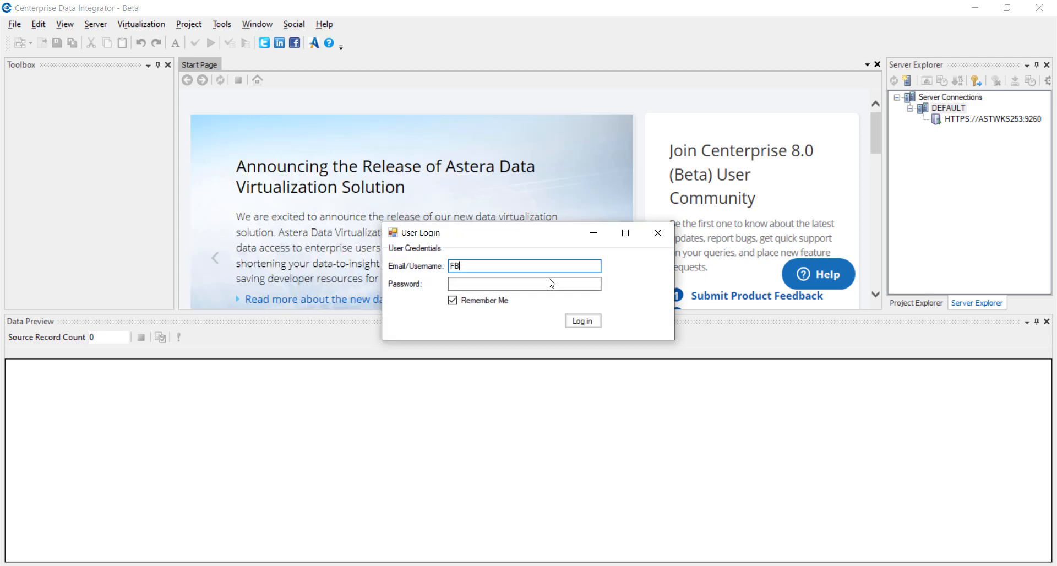
pyautogui.write('••')
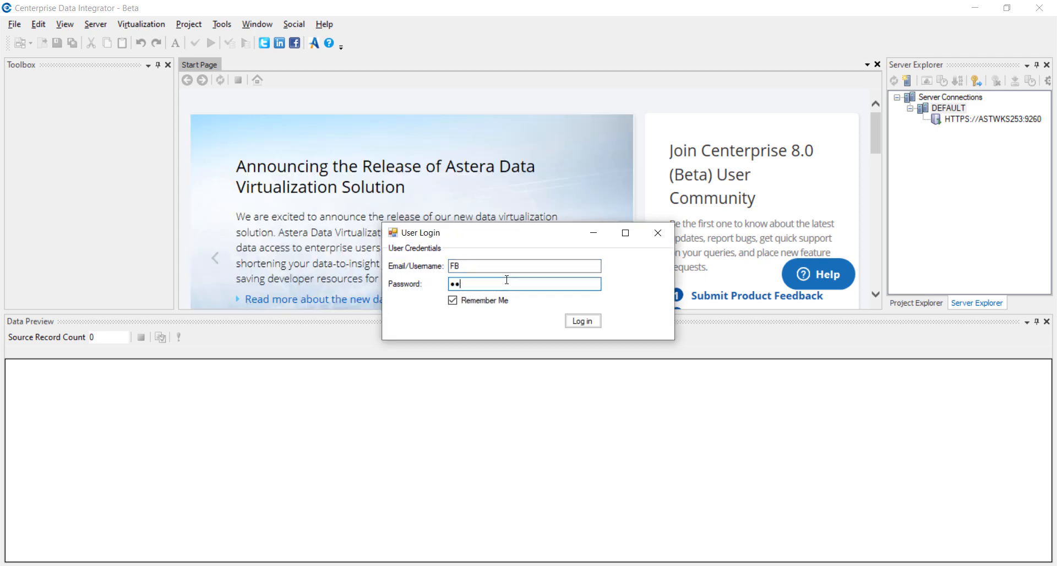
pyautogui.write('password')
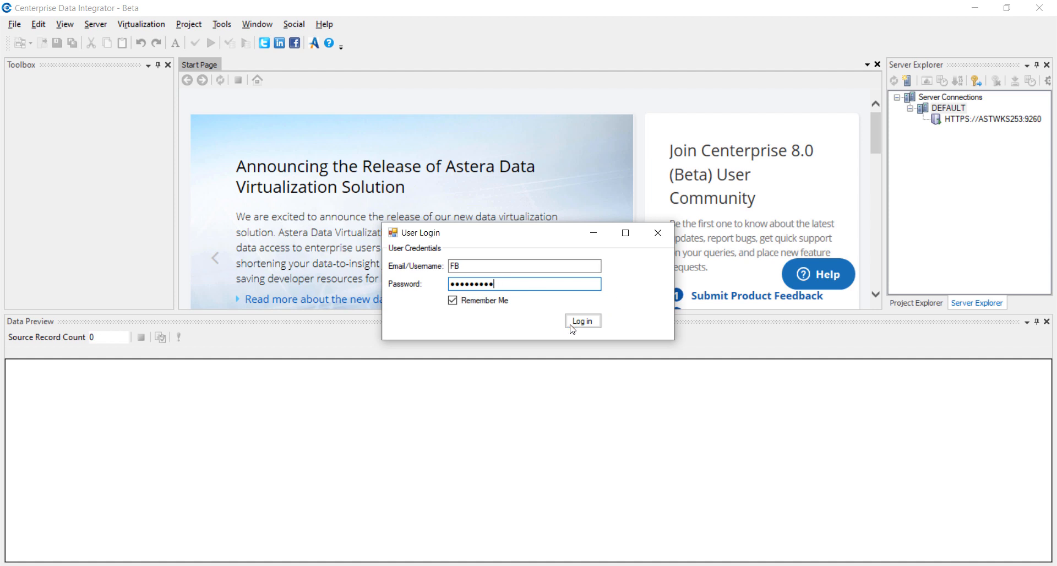
pyautogui.click(581, 321)
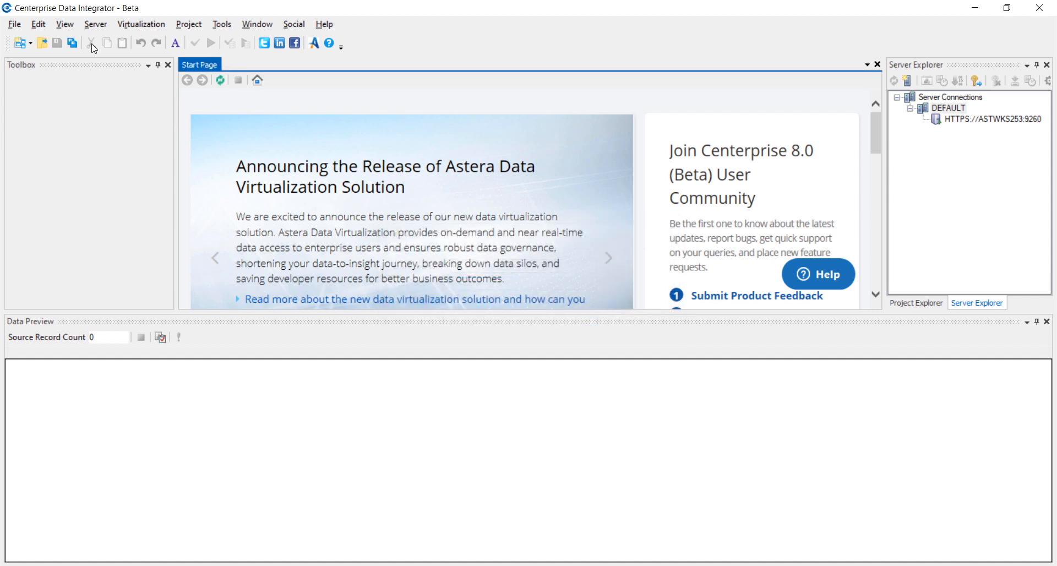
# In Server > Monitor, check that job 4's terminate, delete and priority actions are unavailable for FB
pyautogui.click(95, 23)
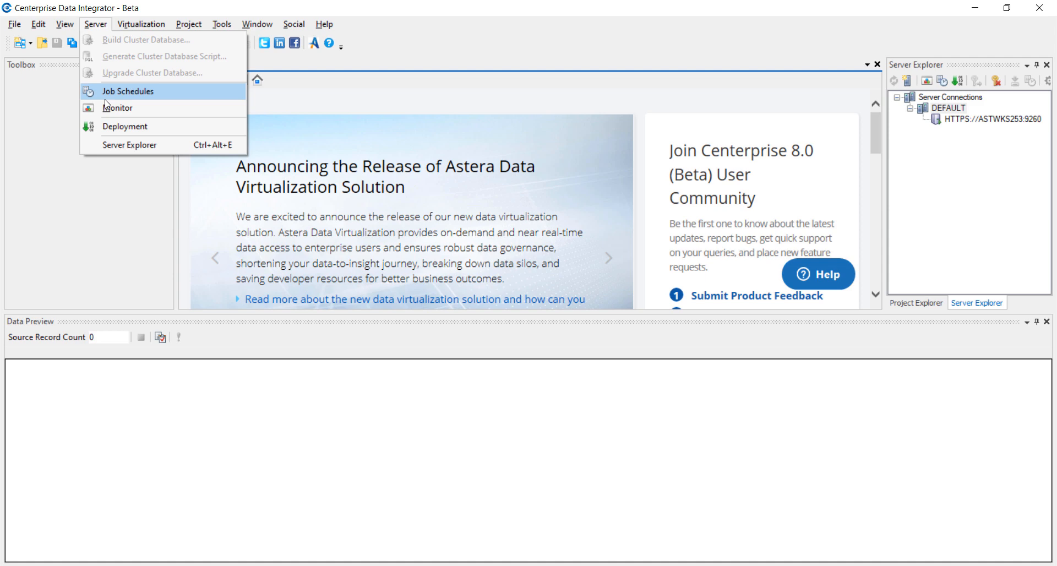
pyautogui.click(118, 106)
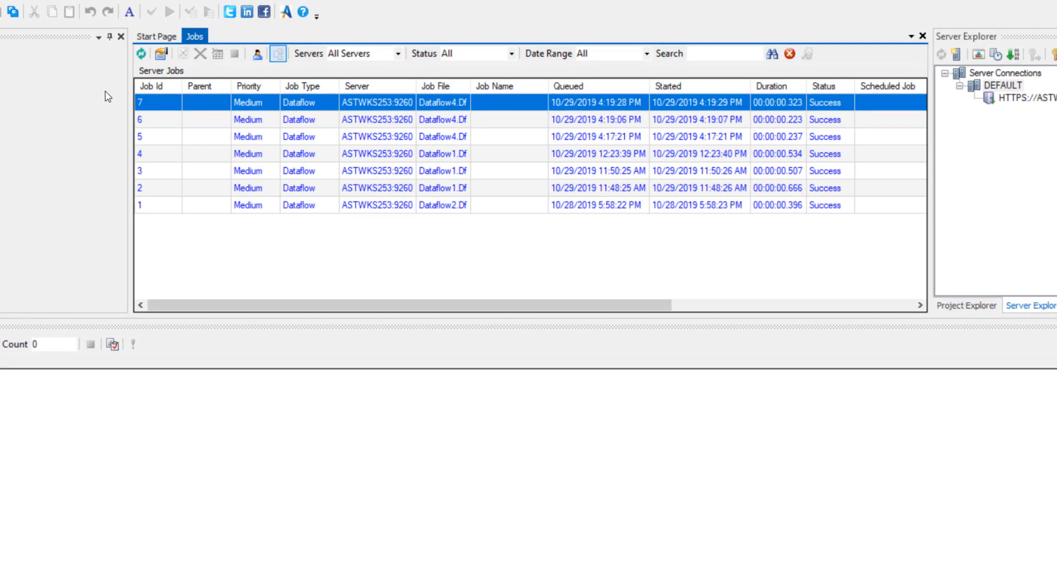
pyautogui.click(212, 154)
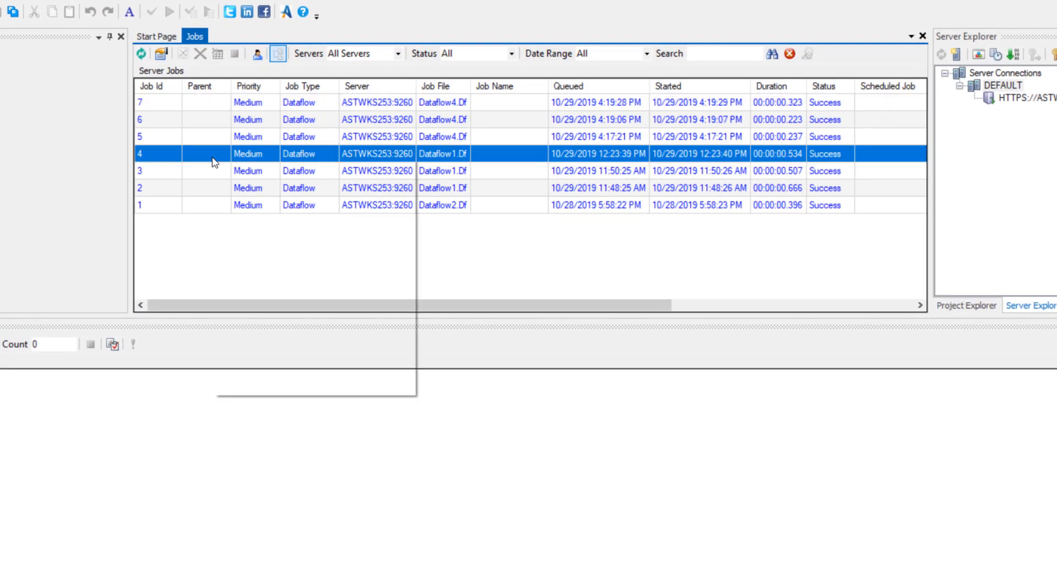
pyautogui.rightClick(215, 154)
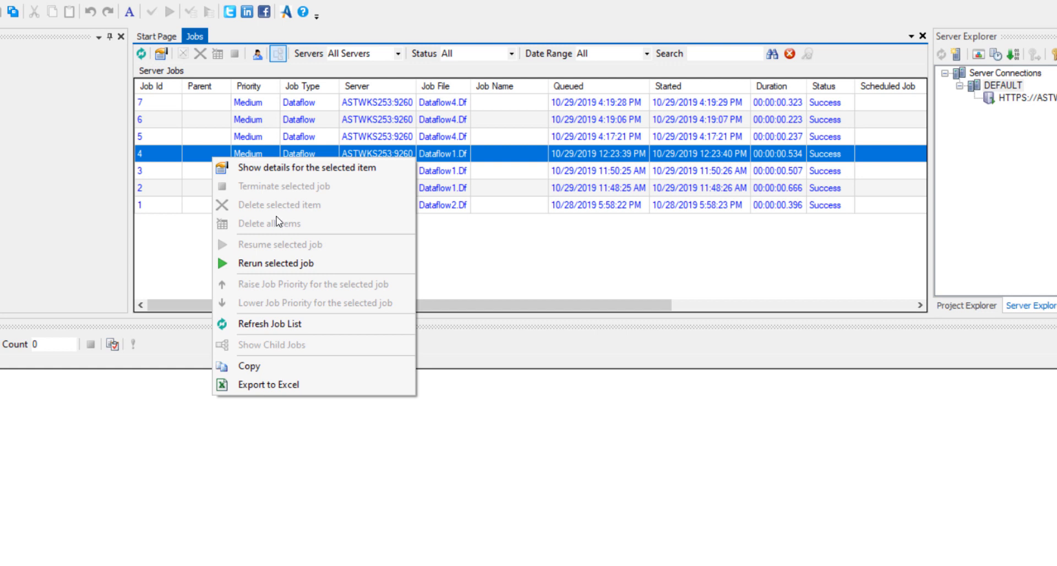
pyautogui.moveTo(311, 252)
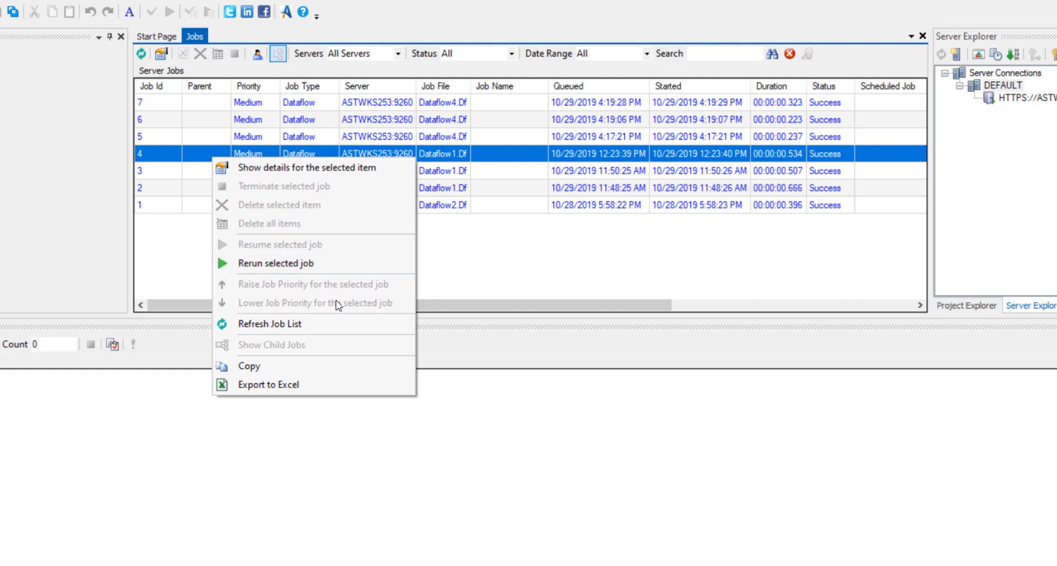
pyautogui.click(472, 275)
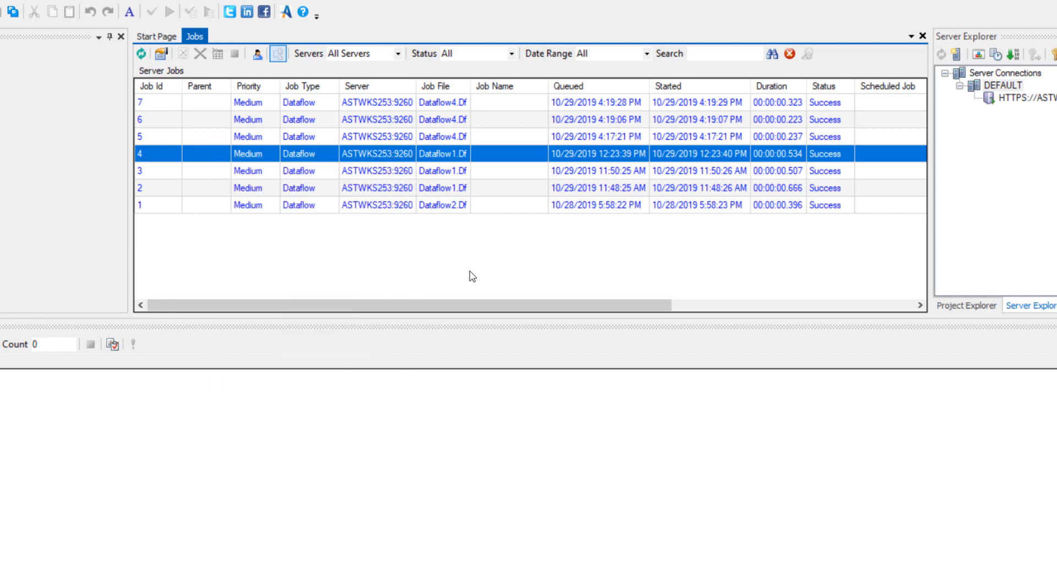